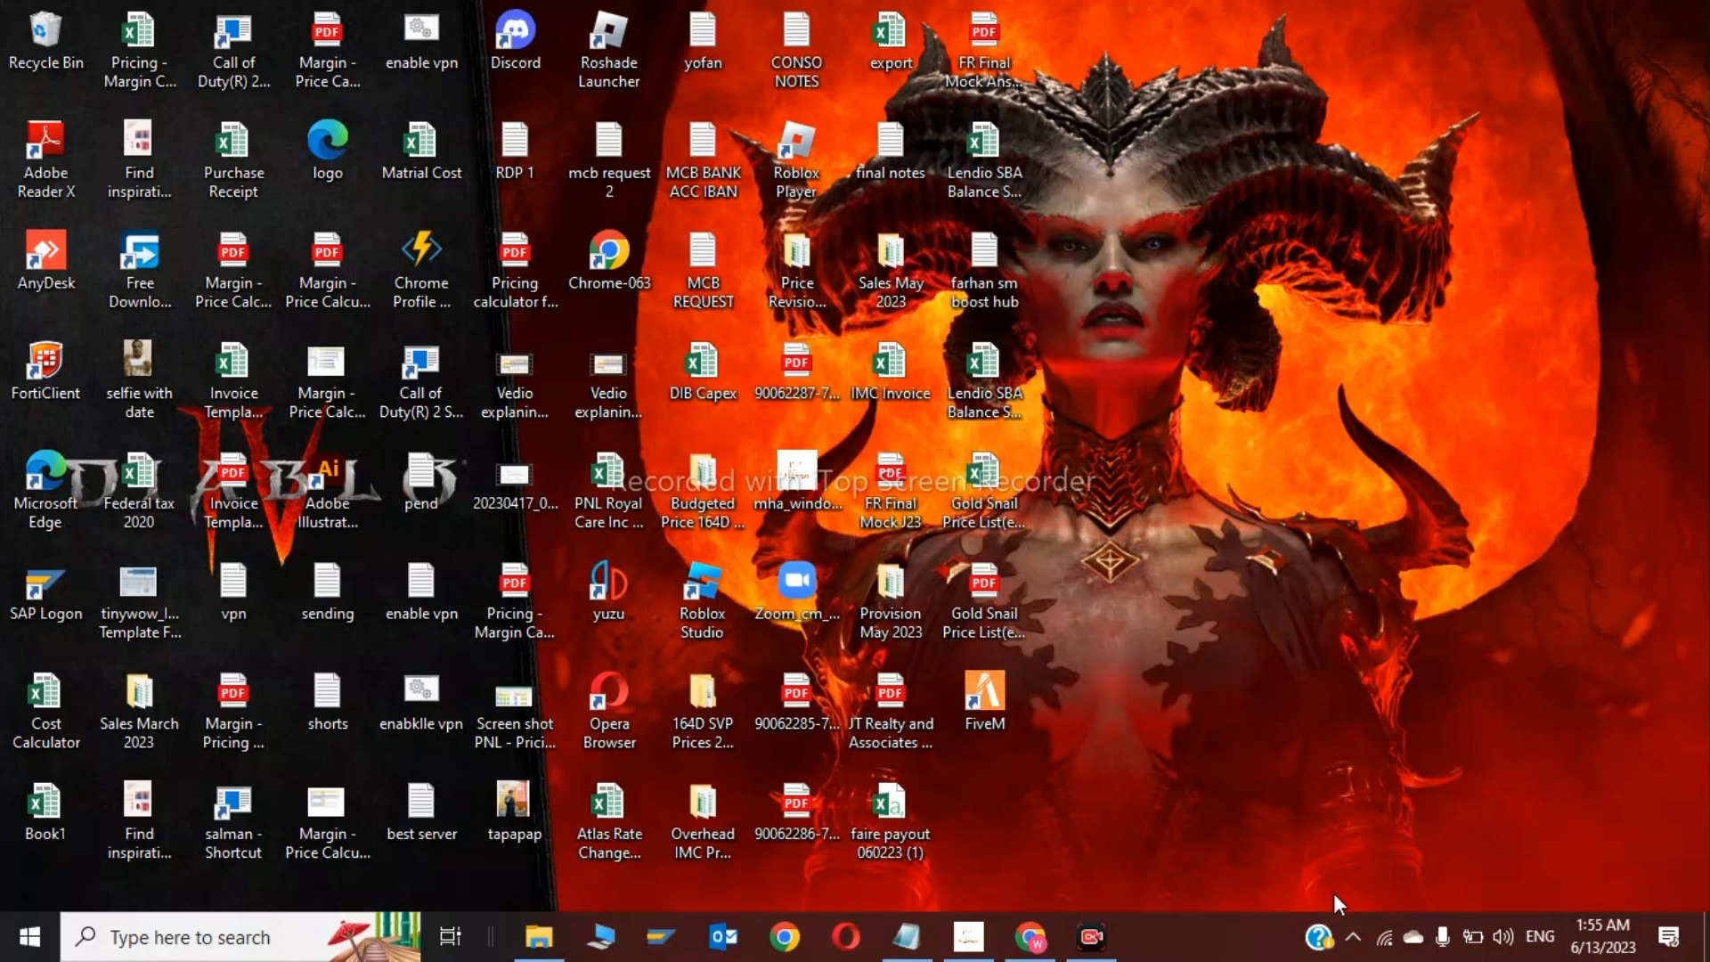
pyautogui.moveTo(1382, 892)
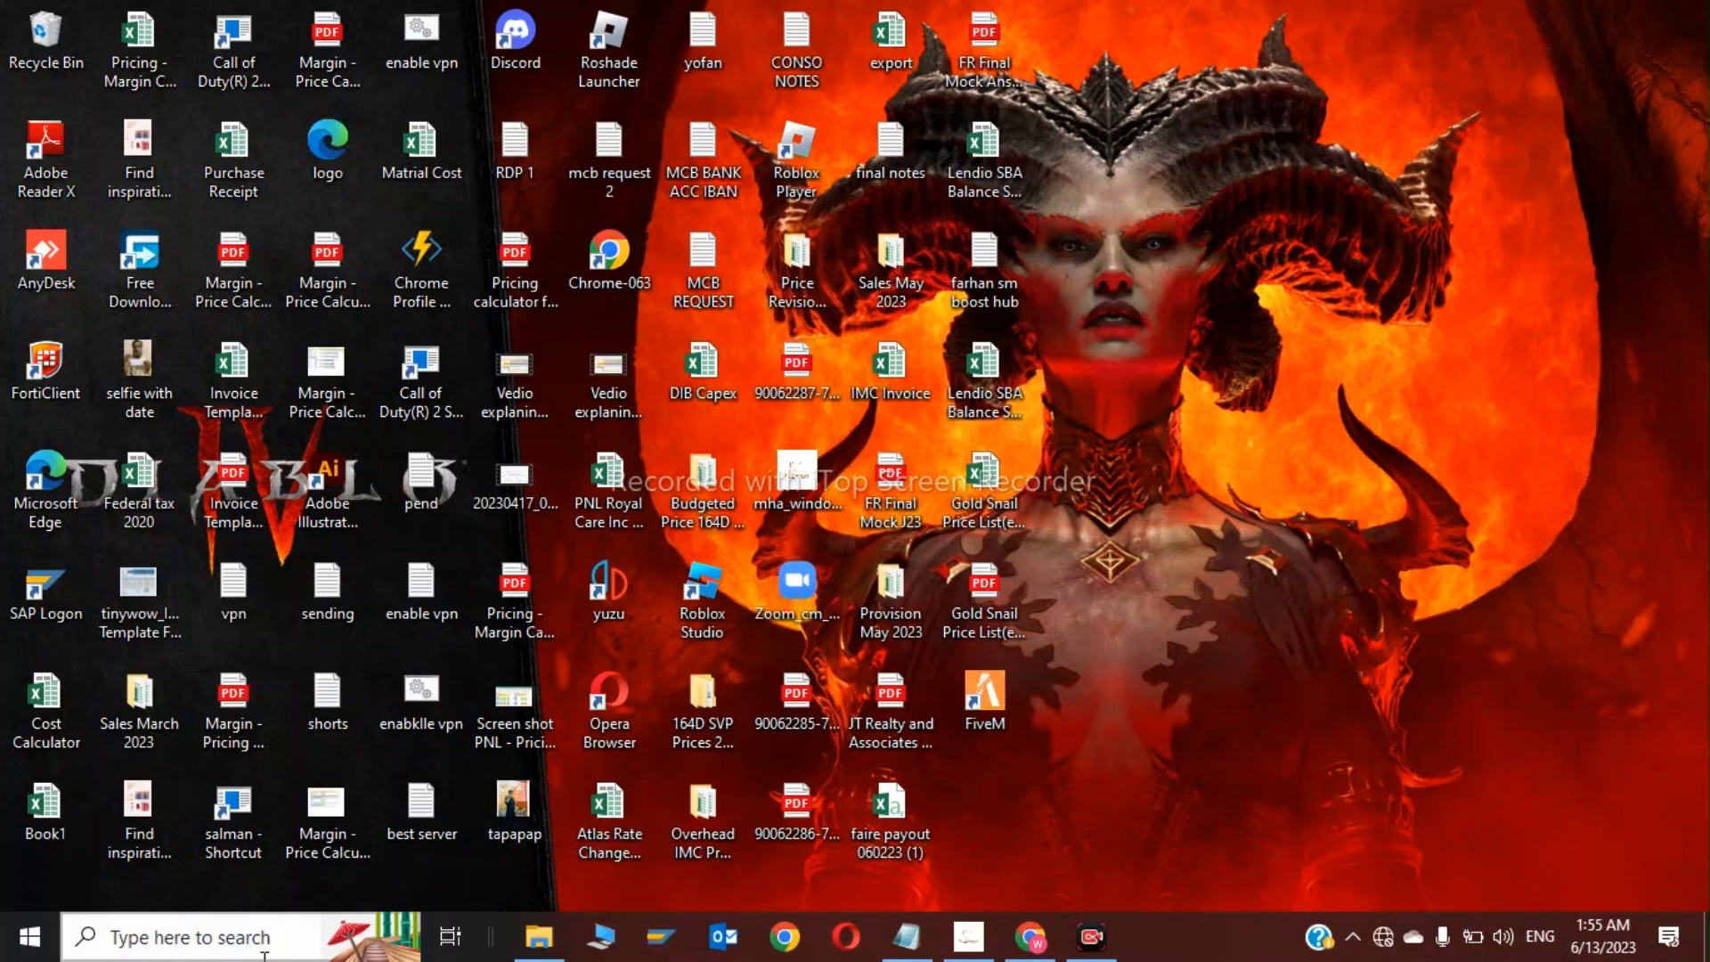
# Launch the Run app from taskbar search and enter %appdata% in its Open box
pyautogui.write('run')
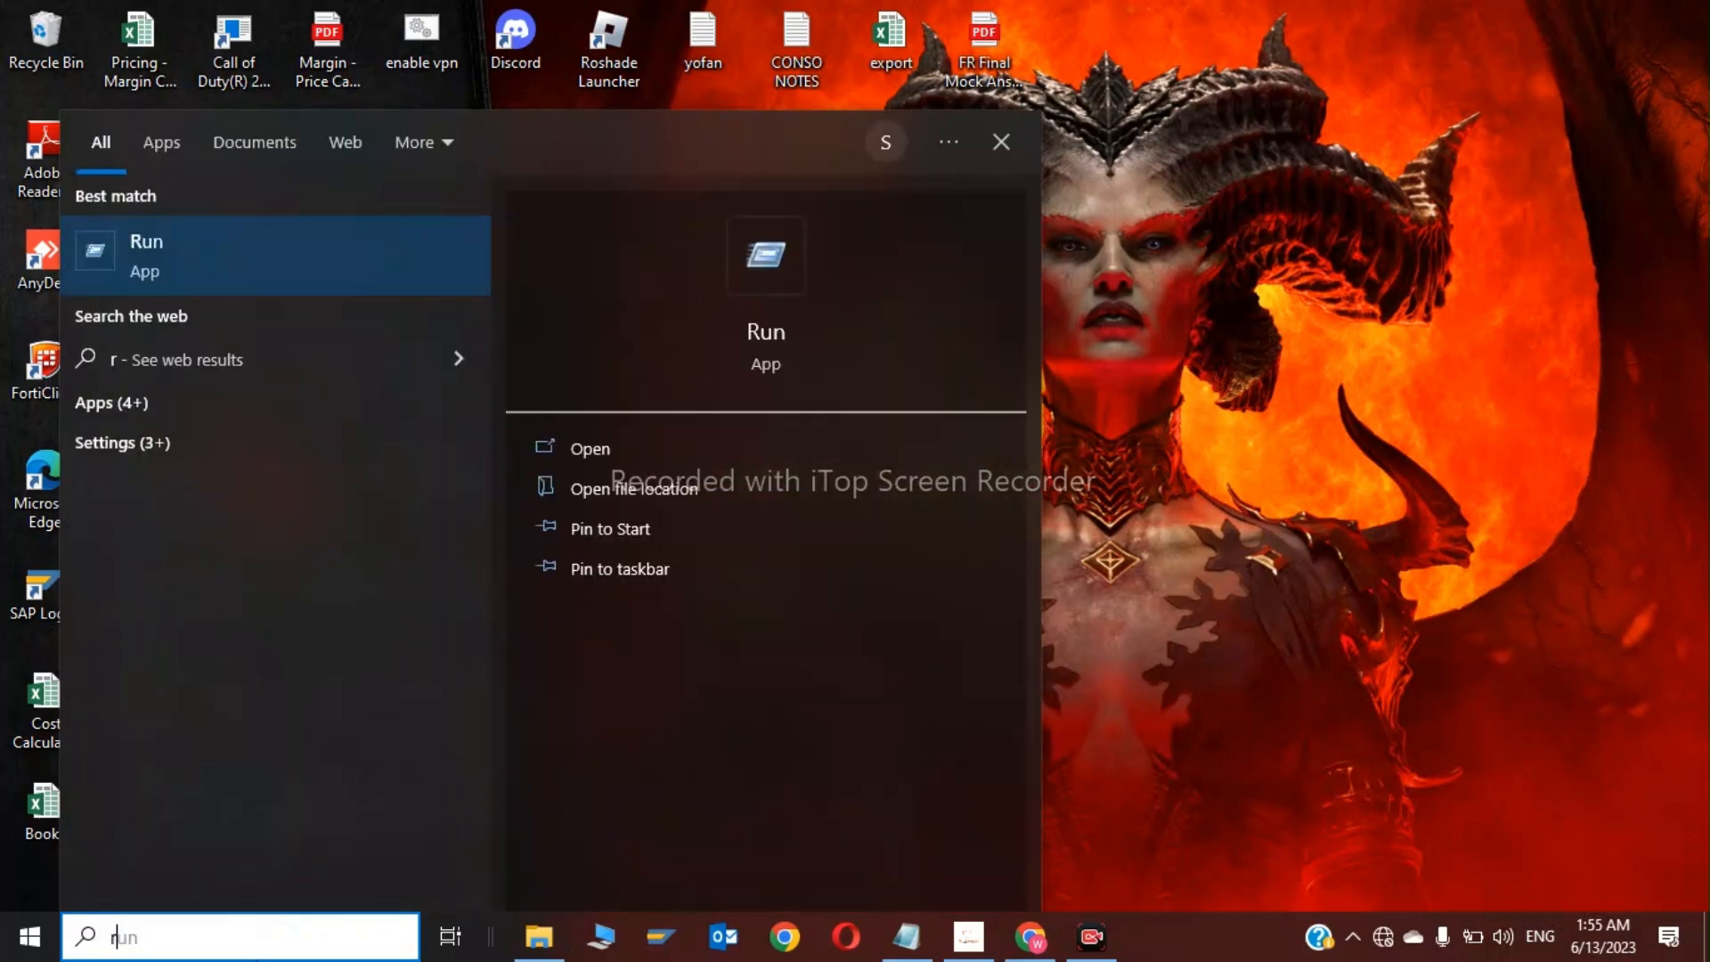
pyautogui.write('un')
pyautogui.write('%appdata%')
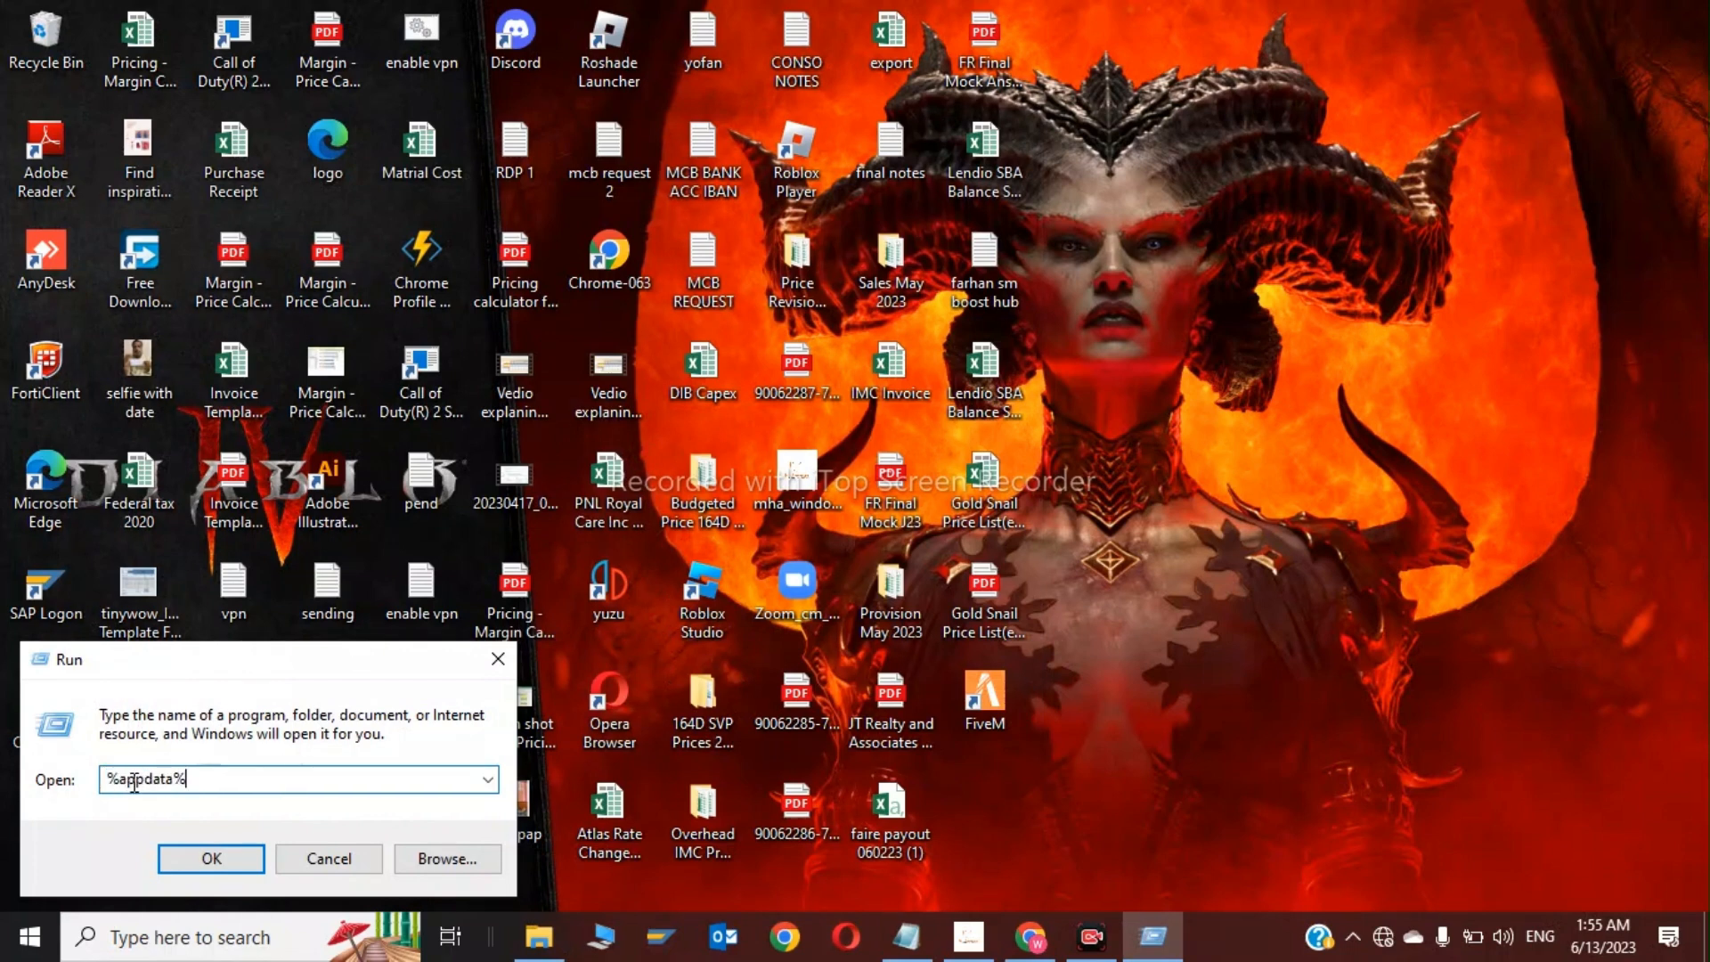
# Go to the Roaming AppData folder and delete the Fivem folder via its context menu
pyautogui.click(210, 858)
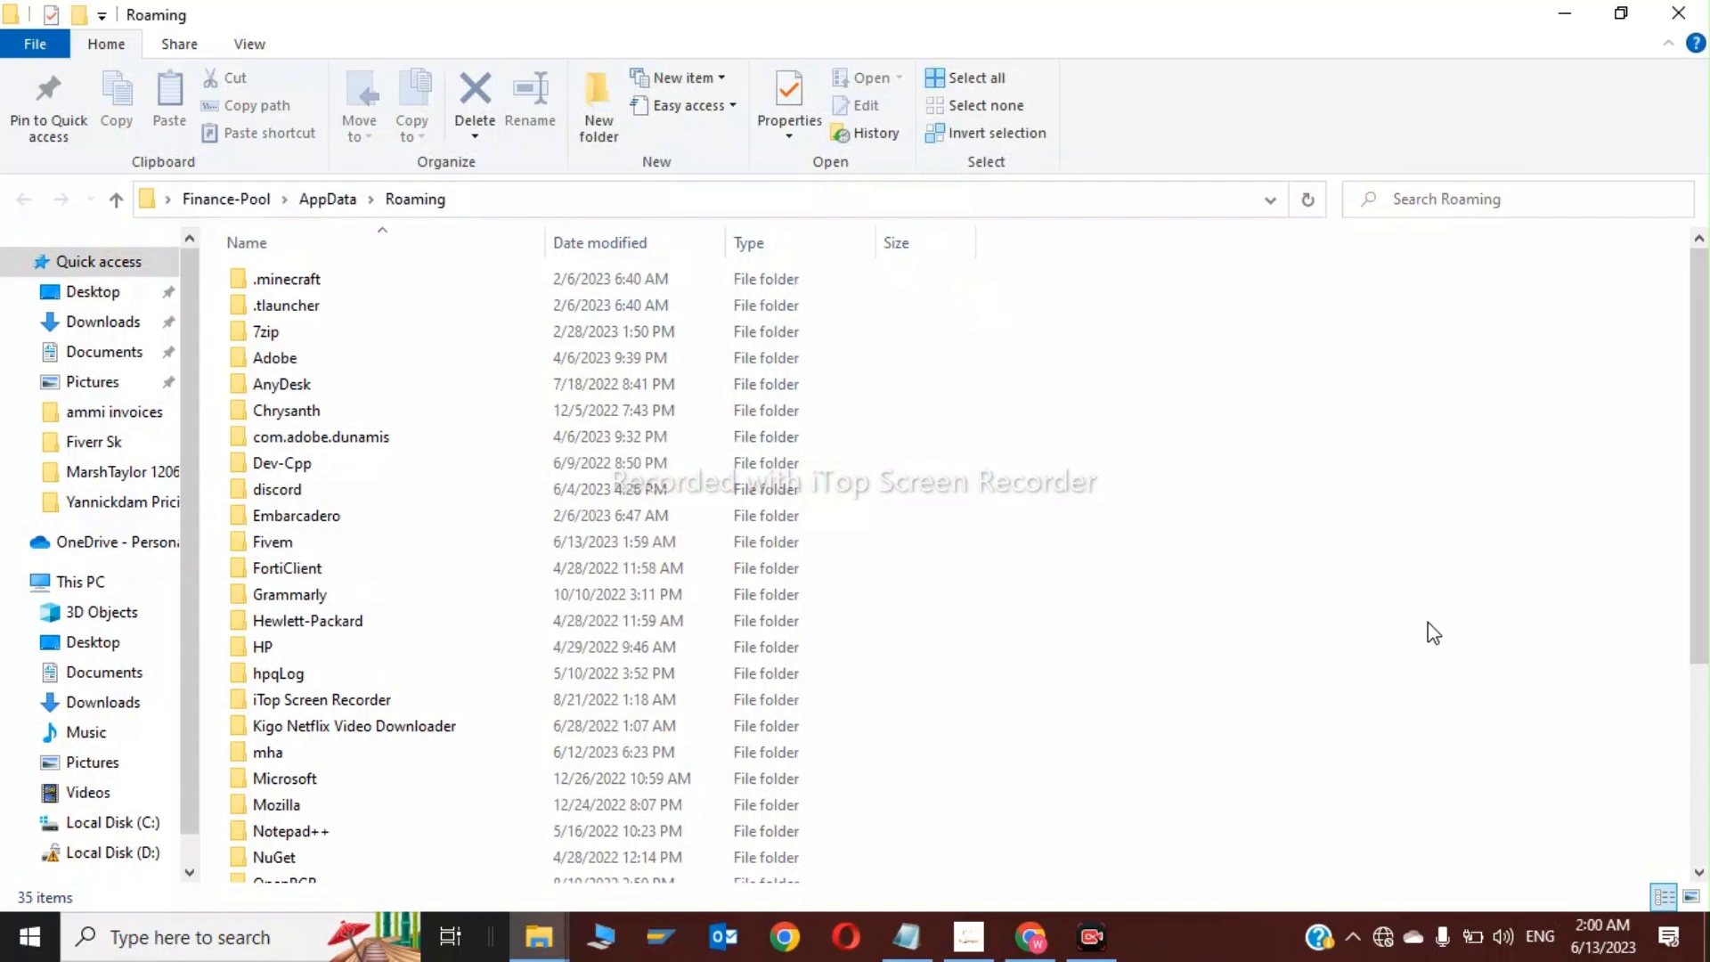
pyautogui.moveTo(1070, 606)
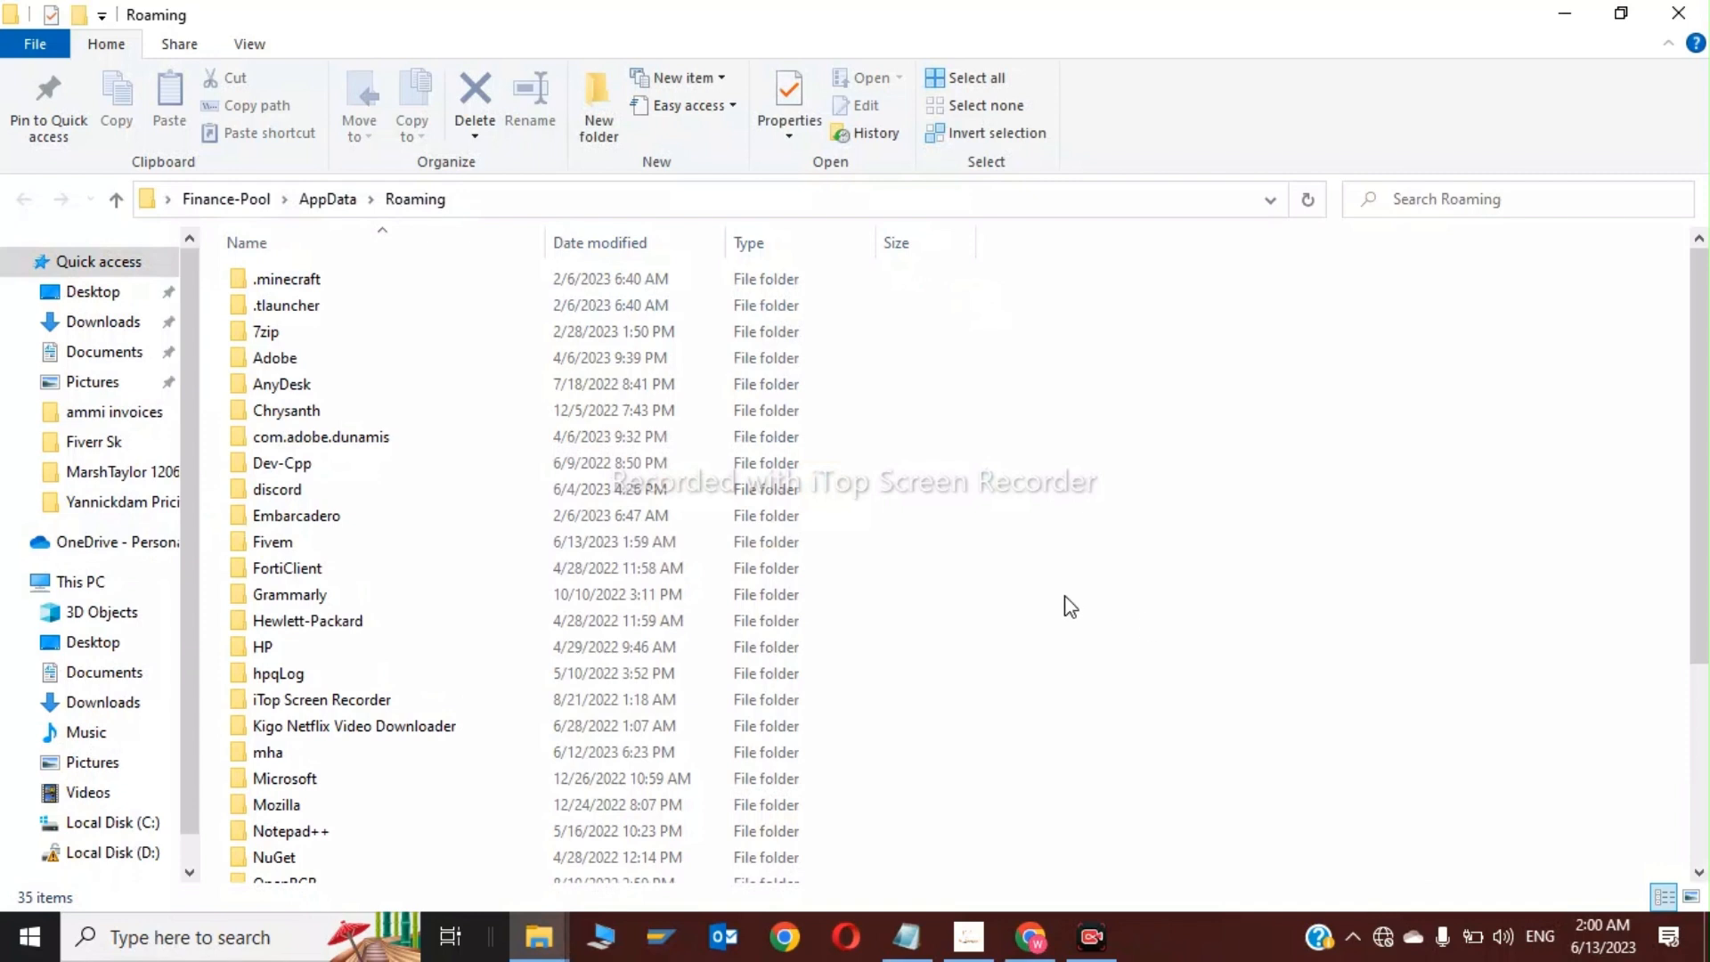
pyautogui.click(273, 541)
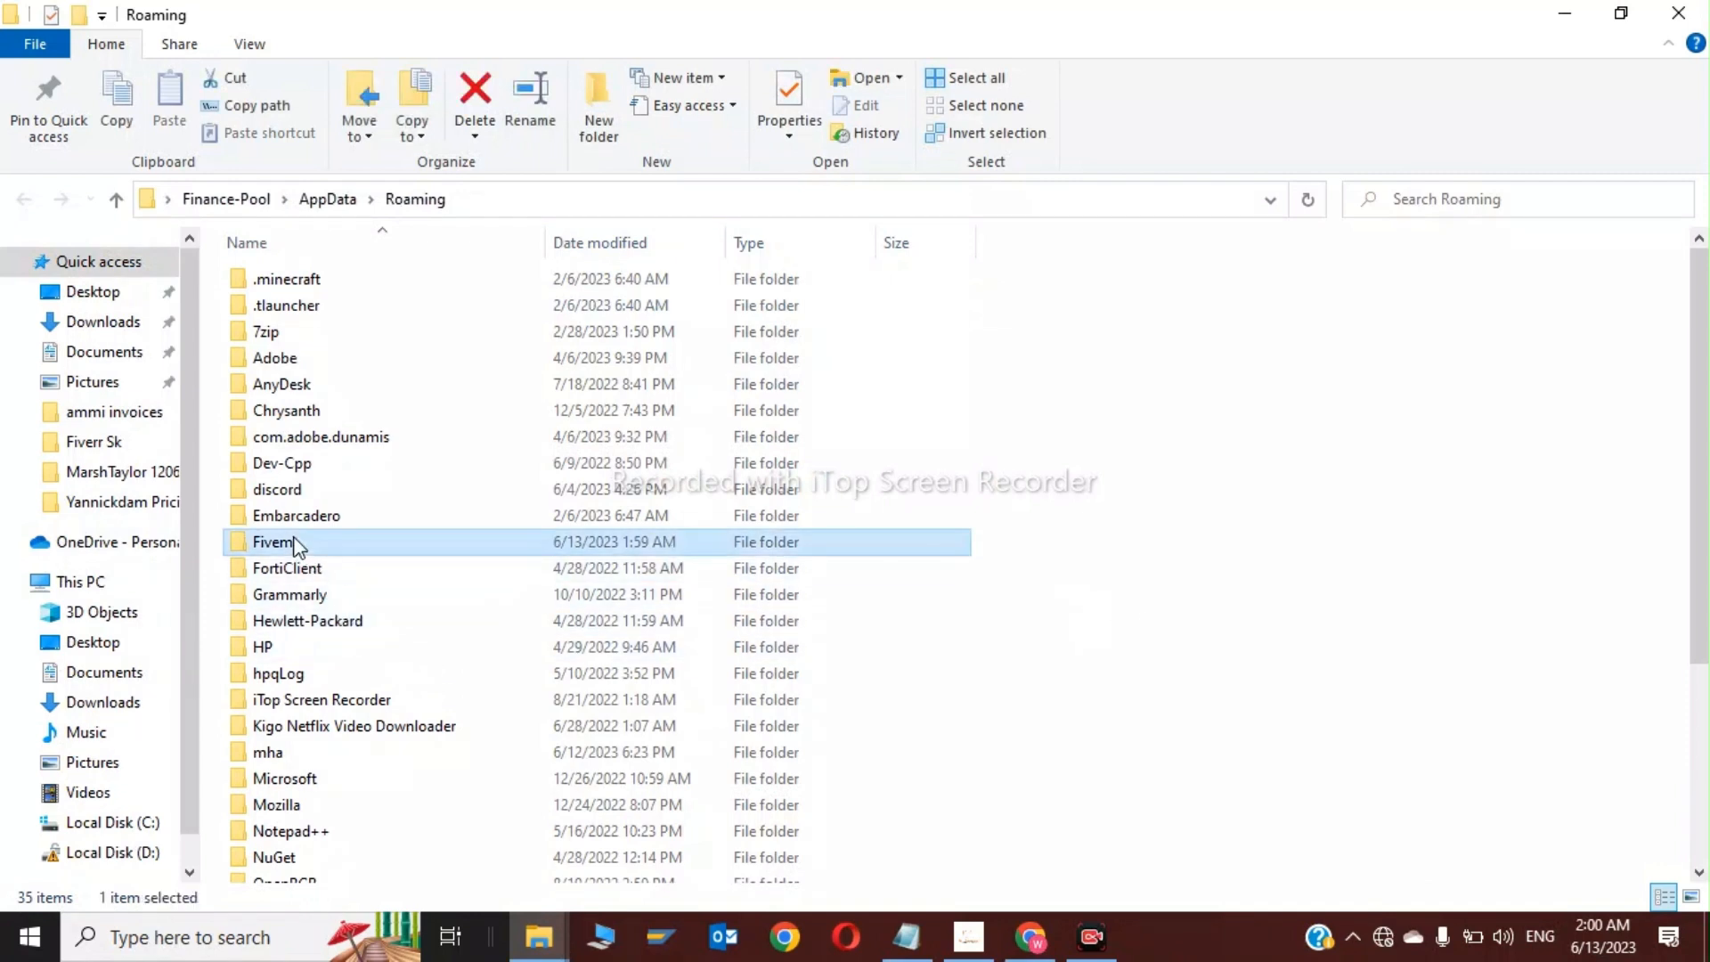
pyautogui.rightClick(272, 541)
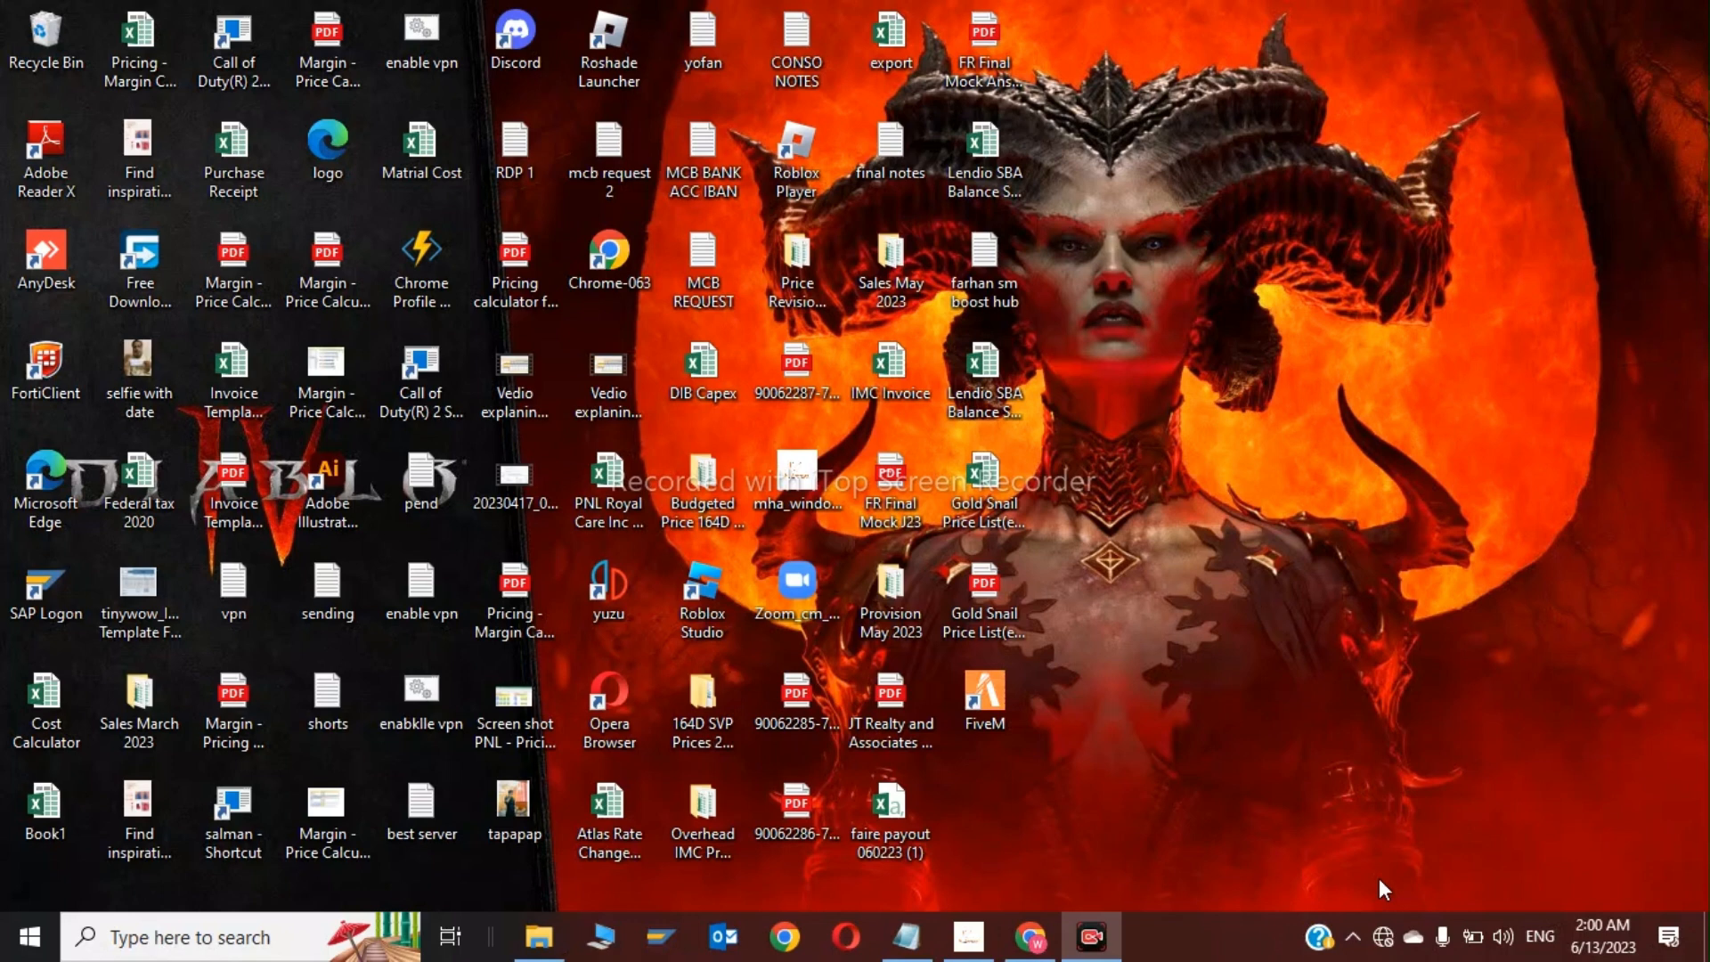
pyautogui.moveTo(1305, 600)
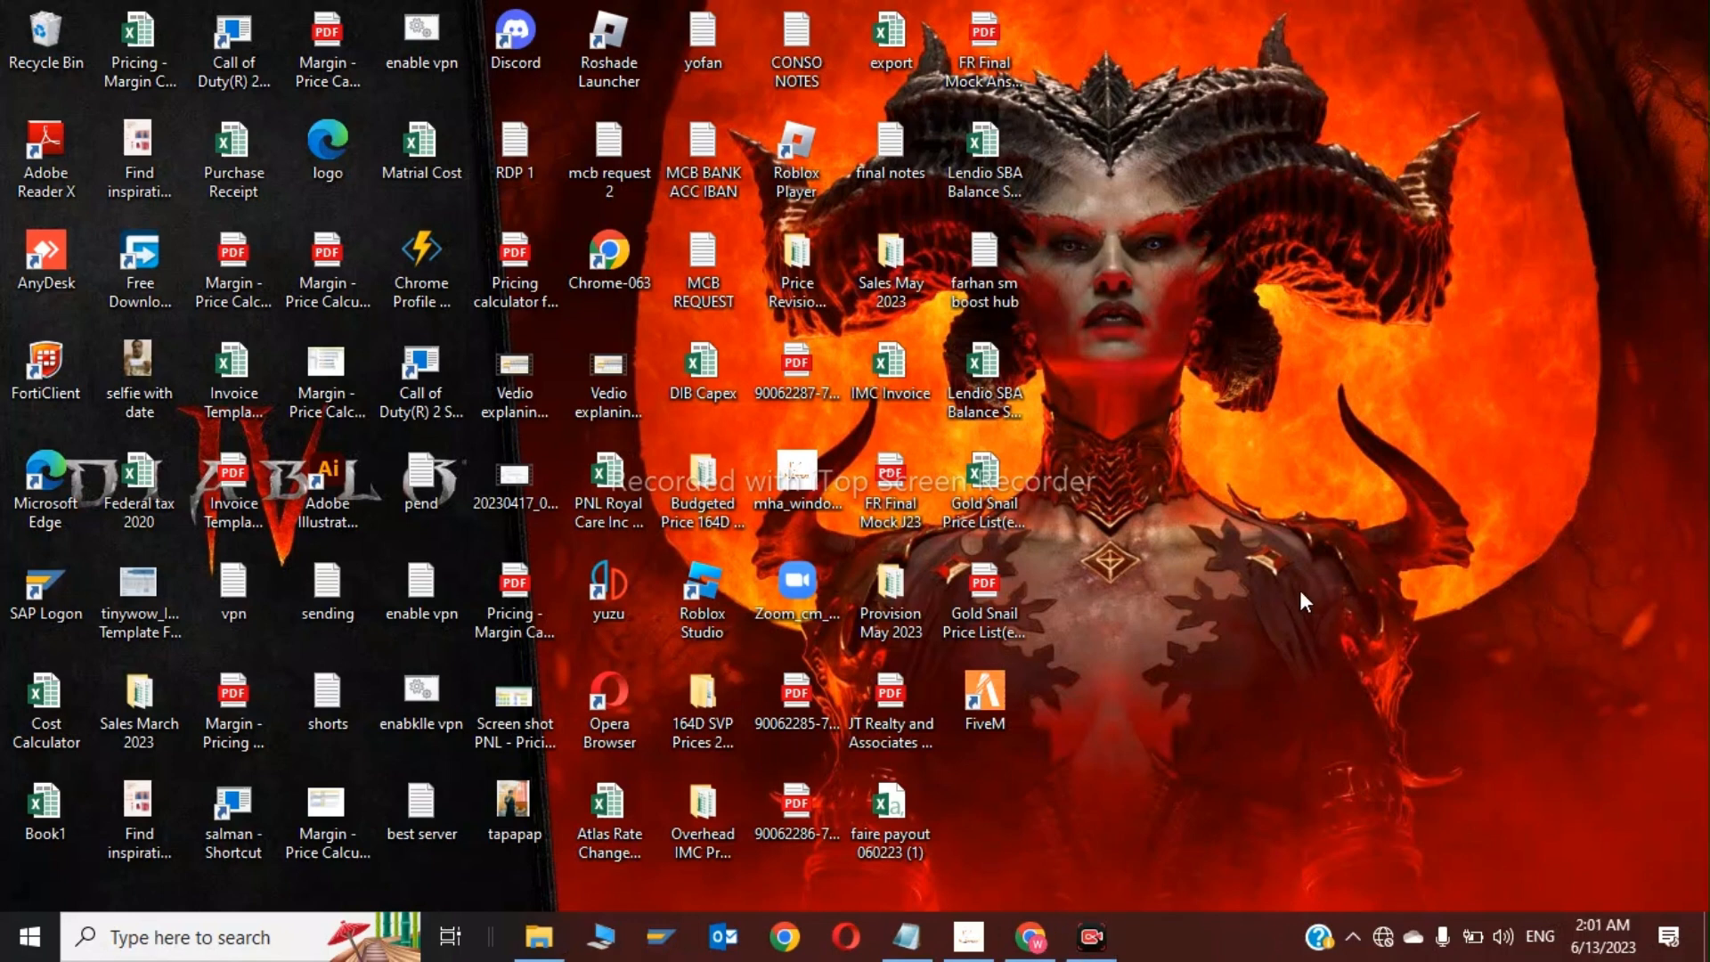
# Show the Compatibility settings in the FiveM shortcut's Properties
pyautogui.rightClick(983, 703)
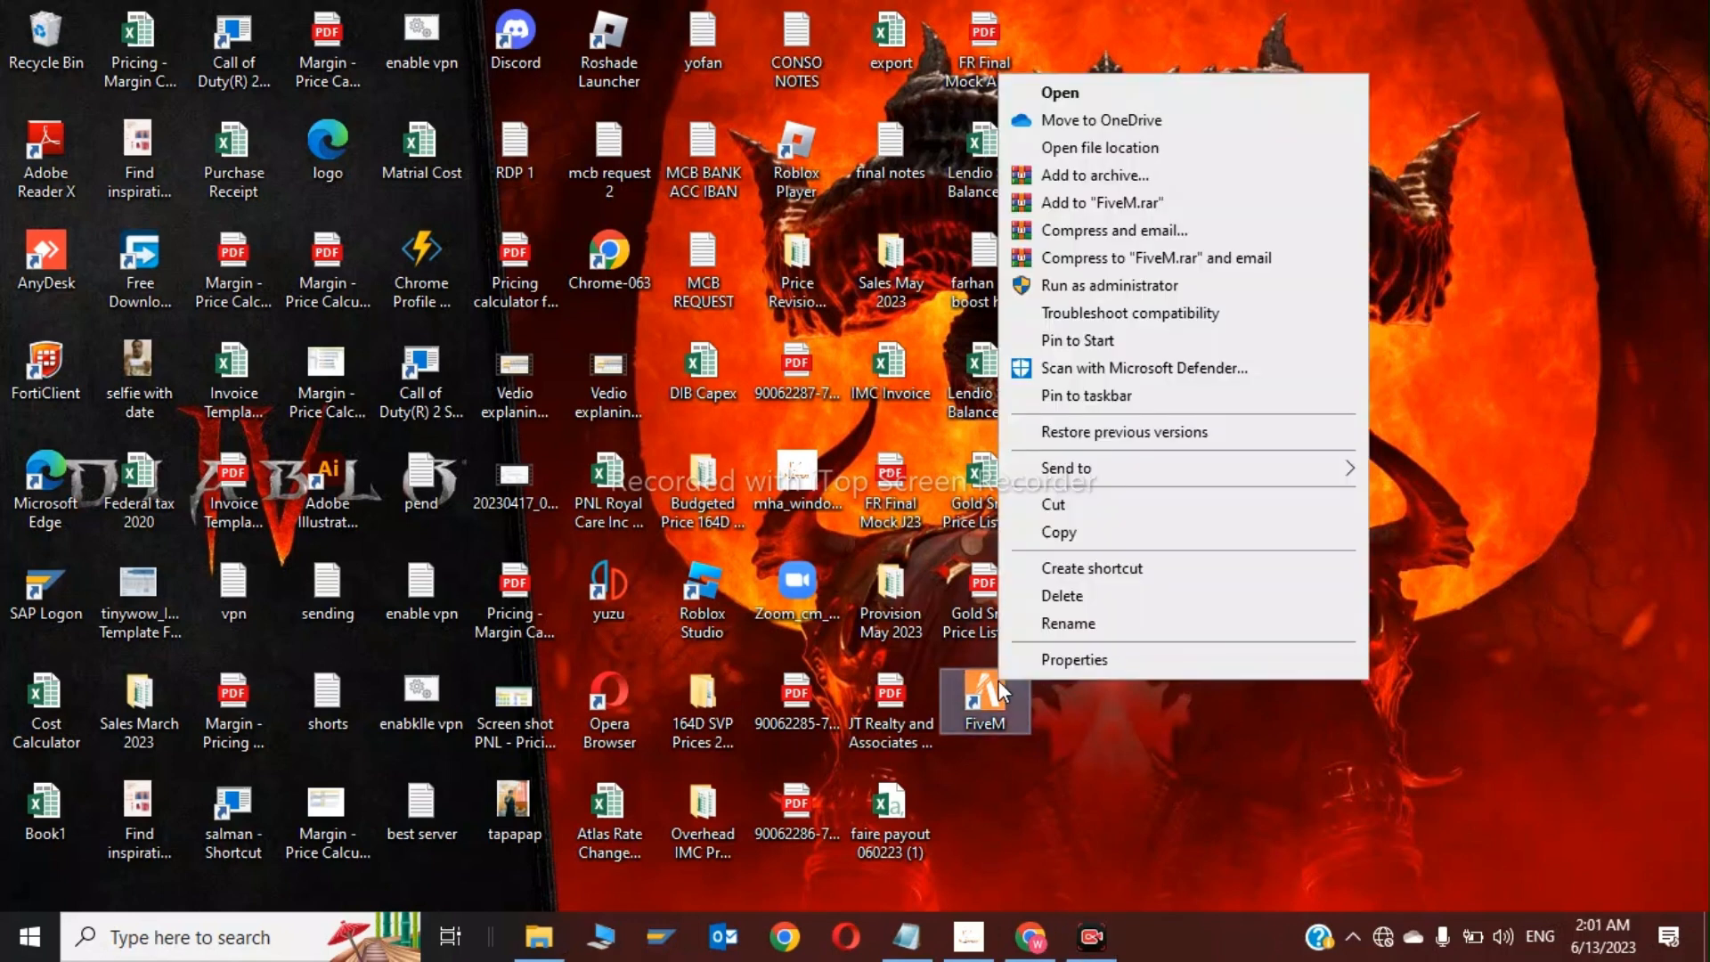
pyautogui.click(1072, 659)
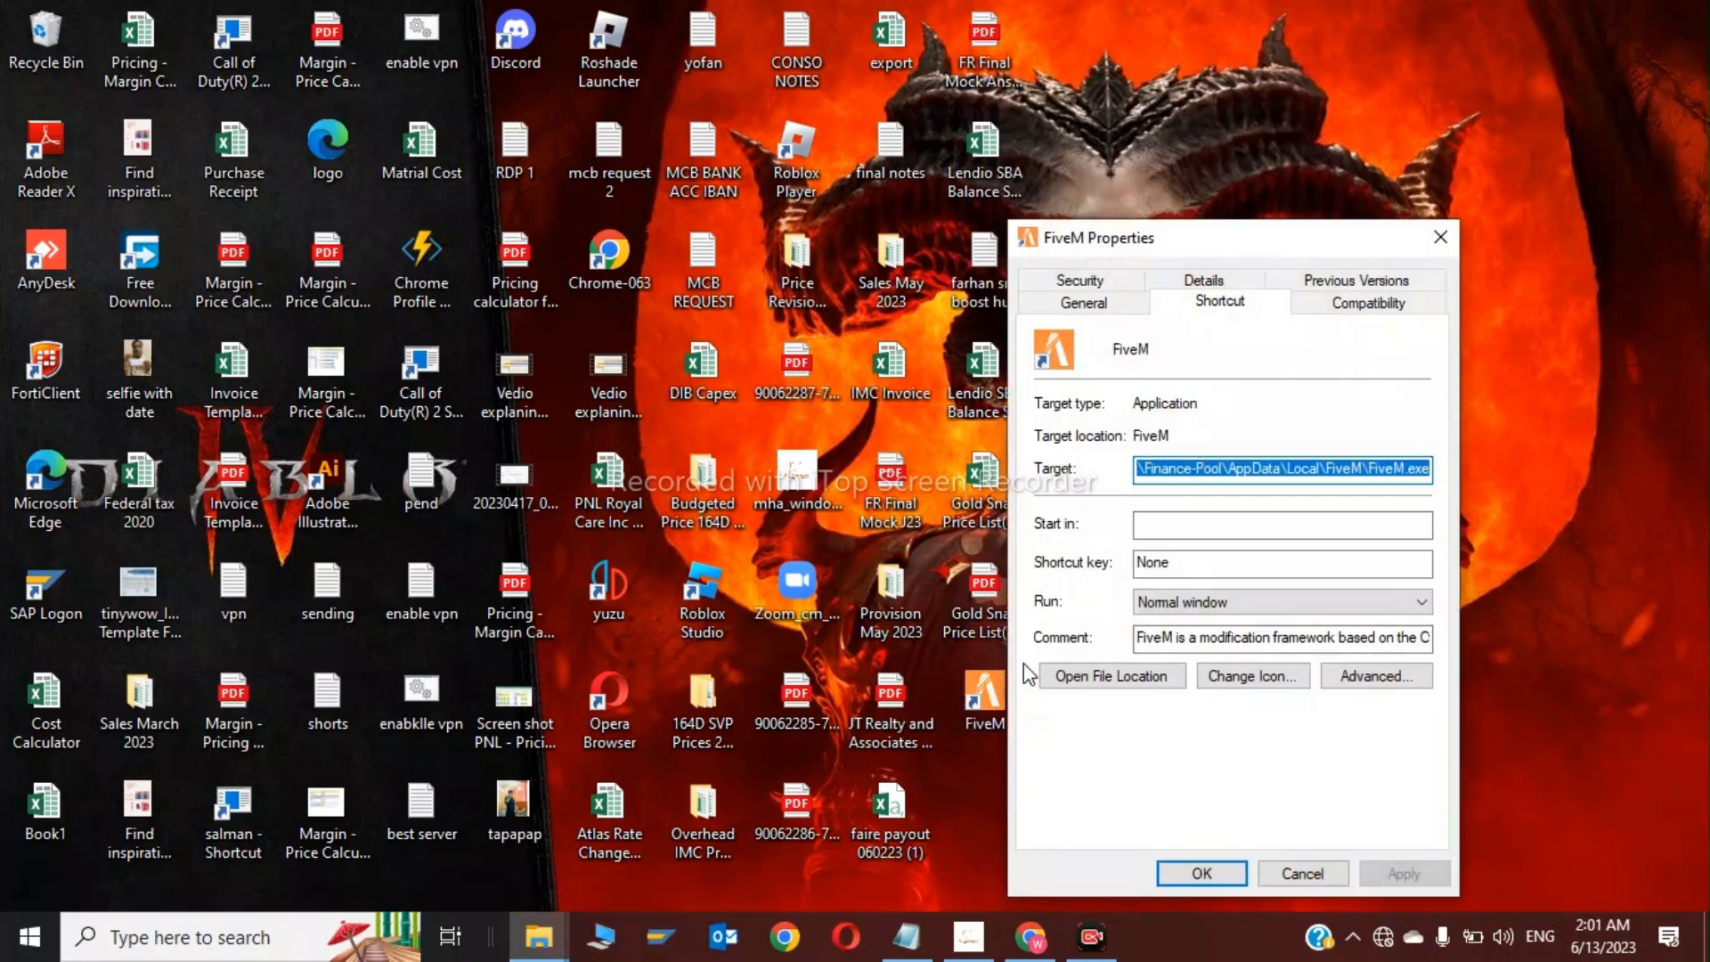
pyautogui.click(1367, 303)
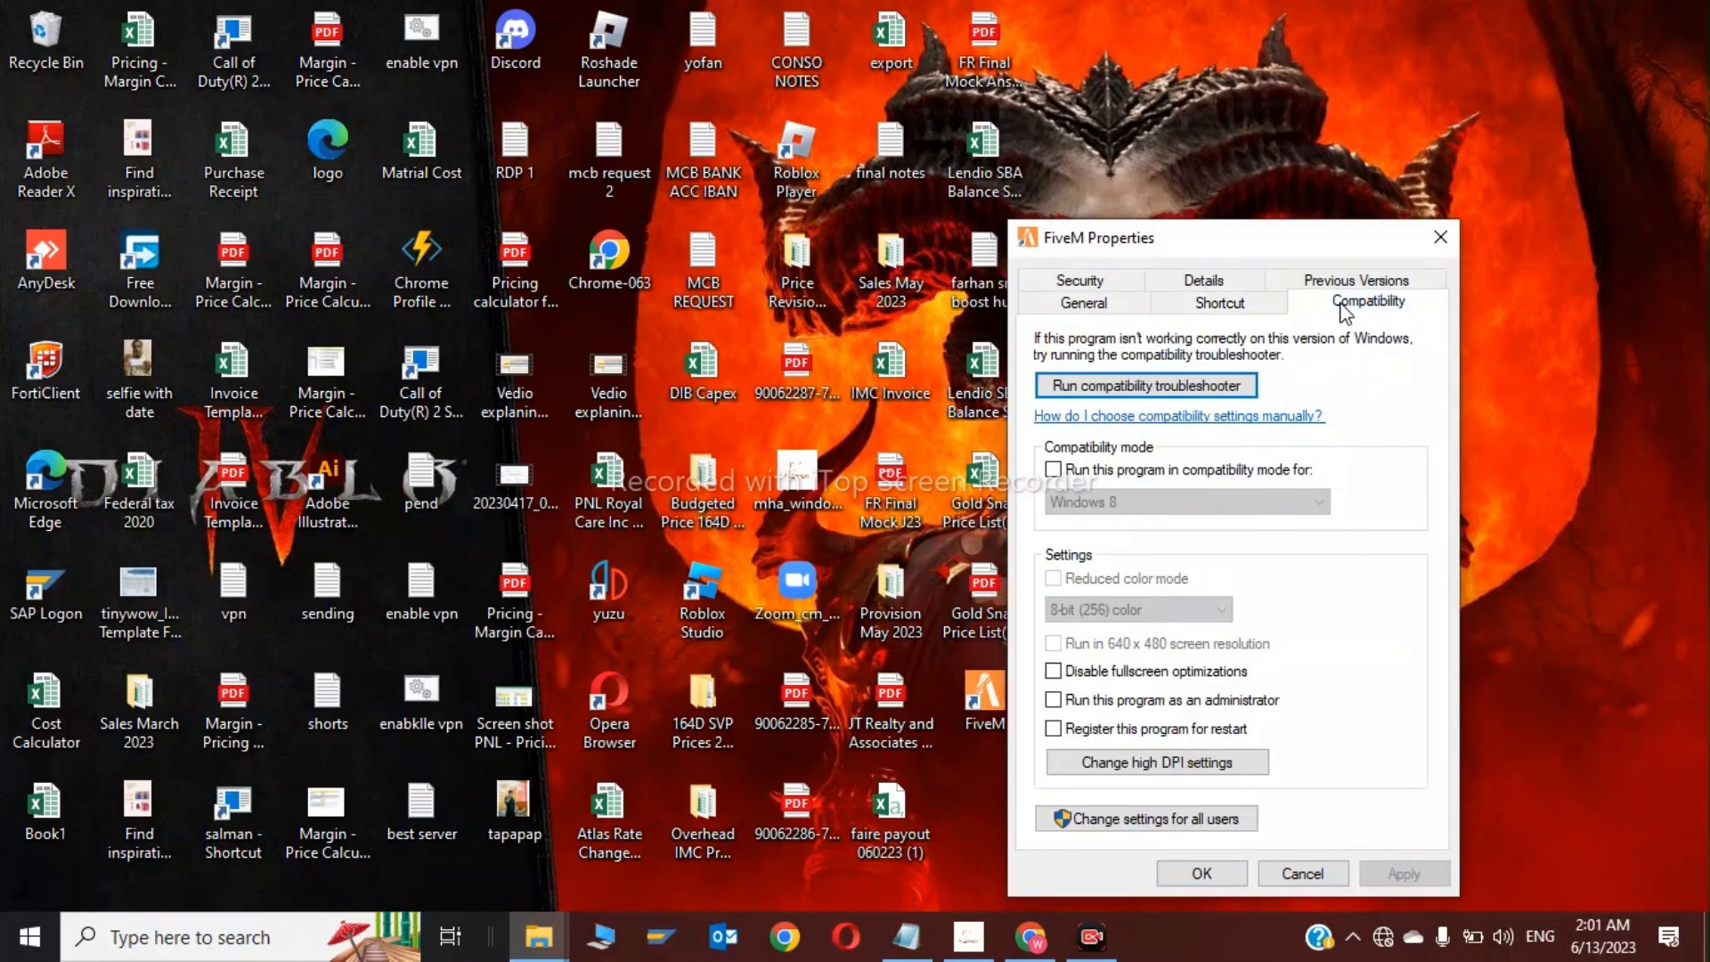
pyautogui.moveTo(1182, 470)
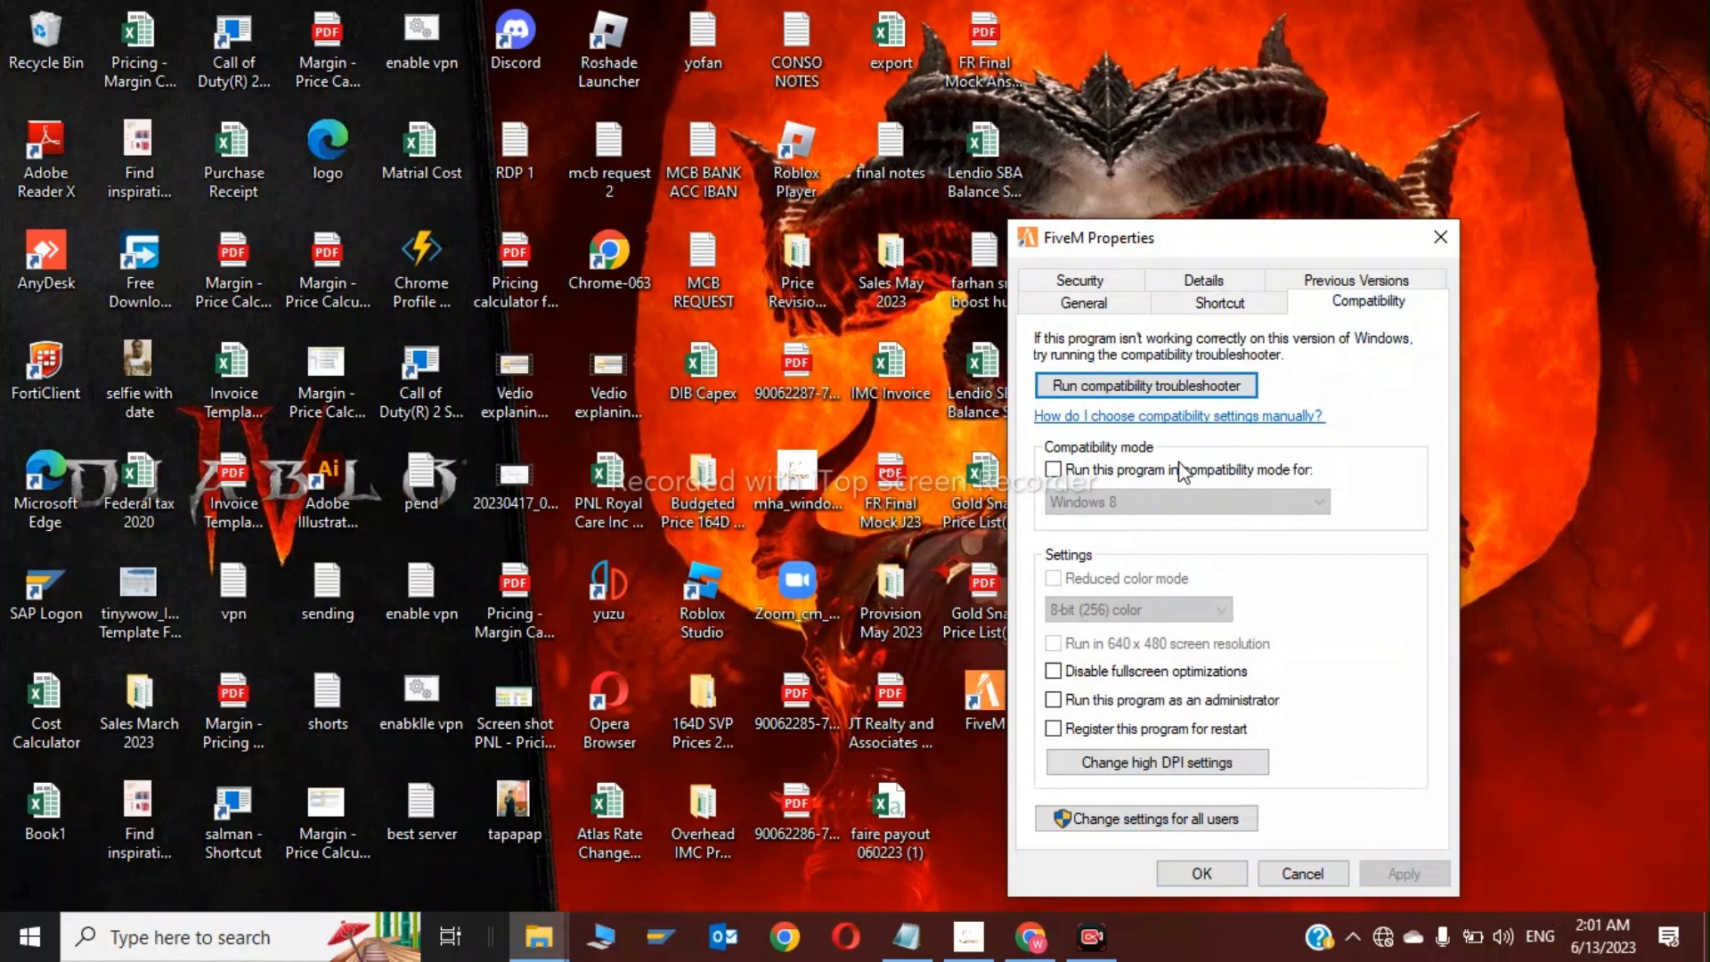
# Enable Windows 8 compatibility mode, disable fullscreen optimizations and run FiveM as administrator
pyautogui.click(1052, 469)
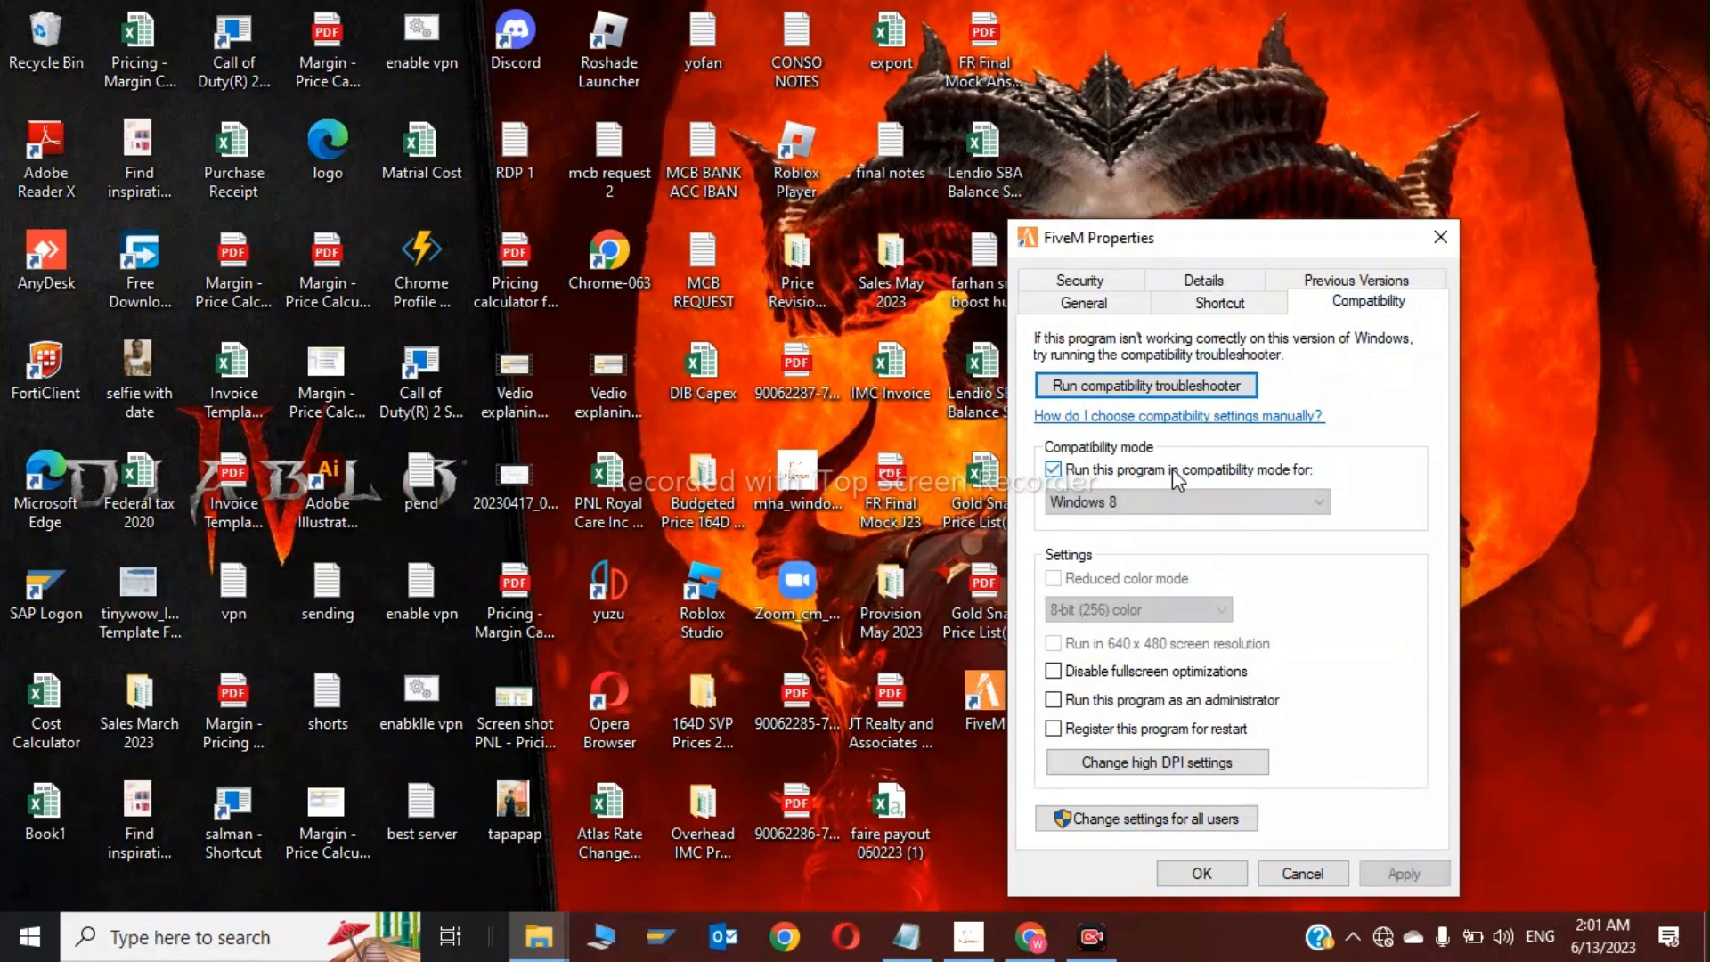
pyautogui.click(1318, 503)
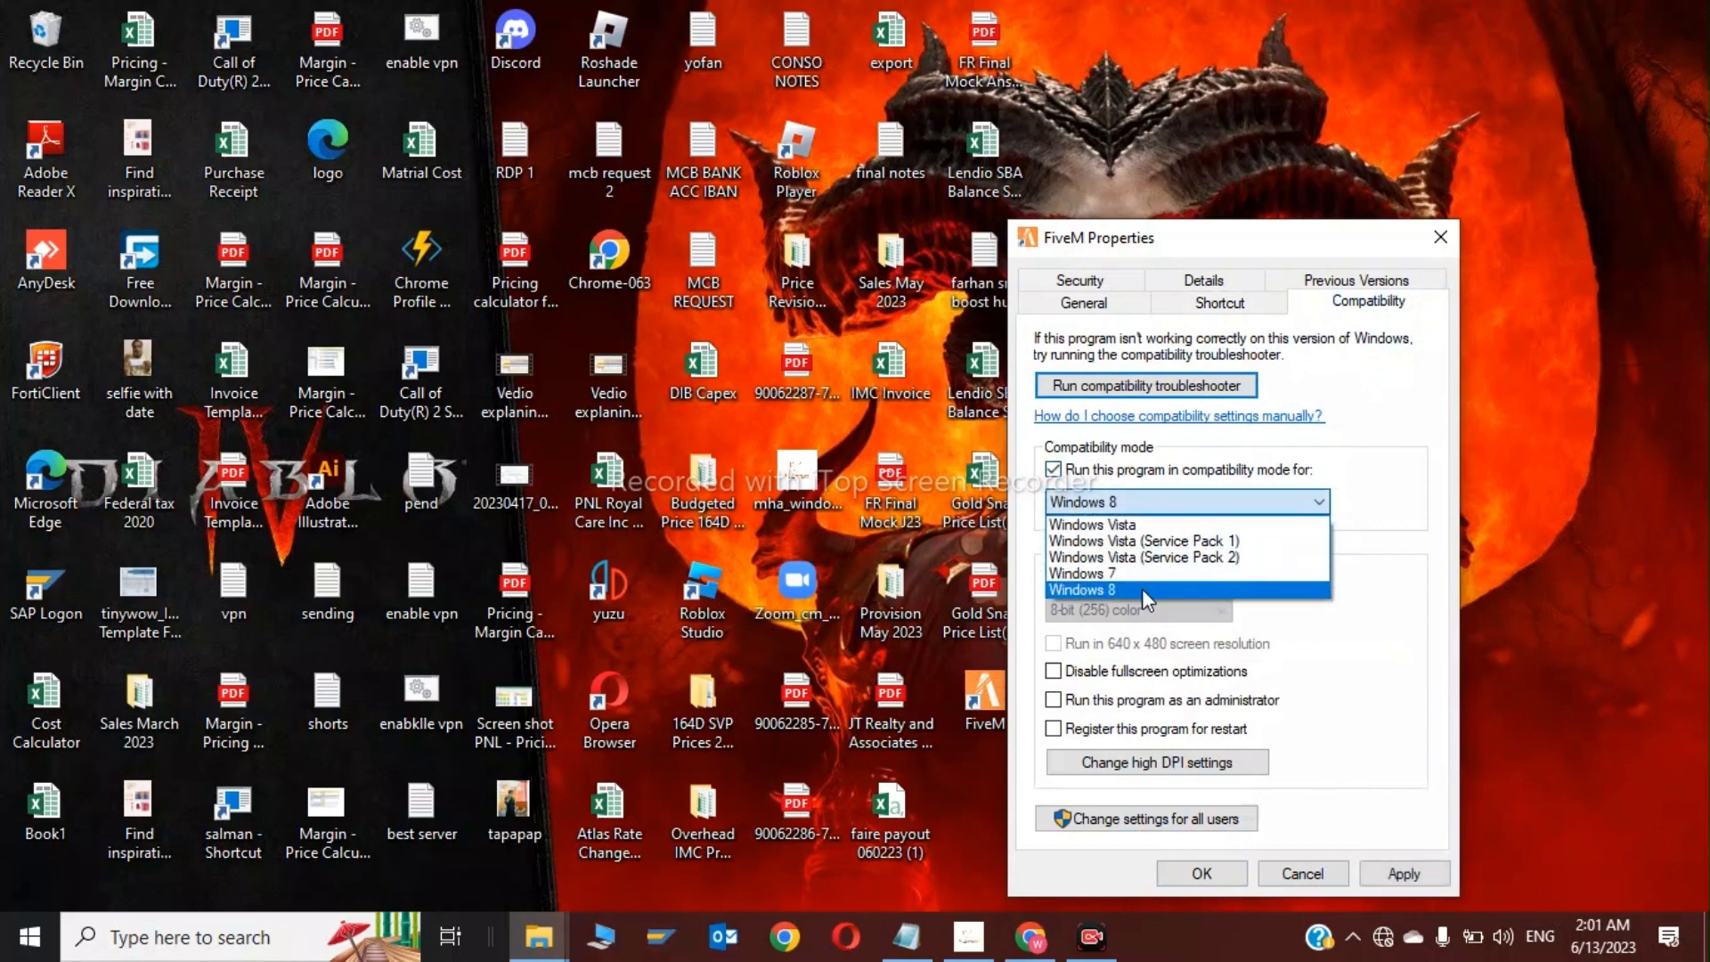
pyautogui.click(1081, 590)
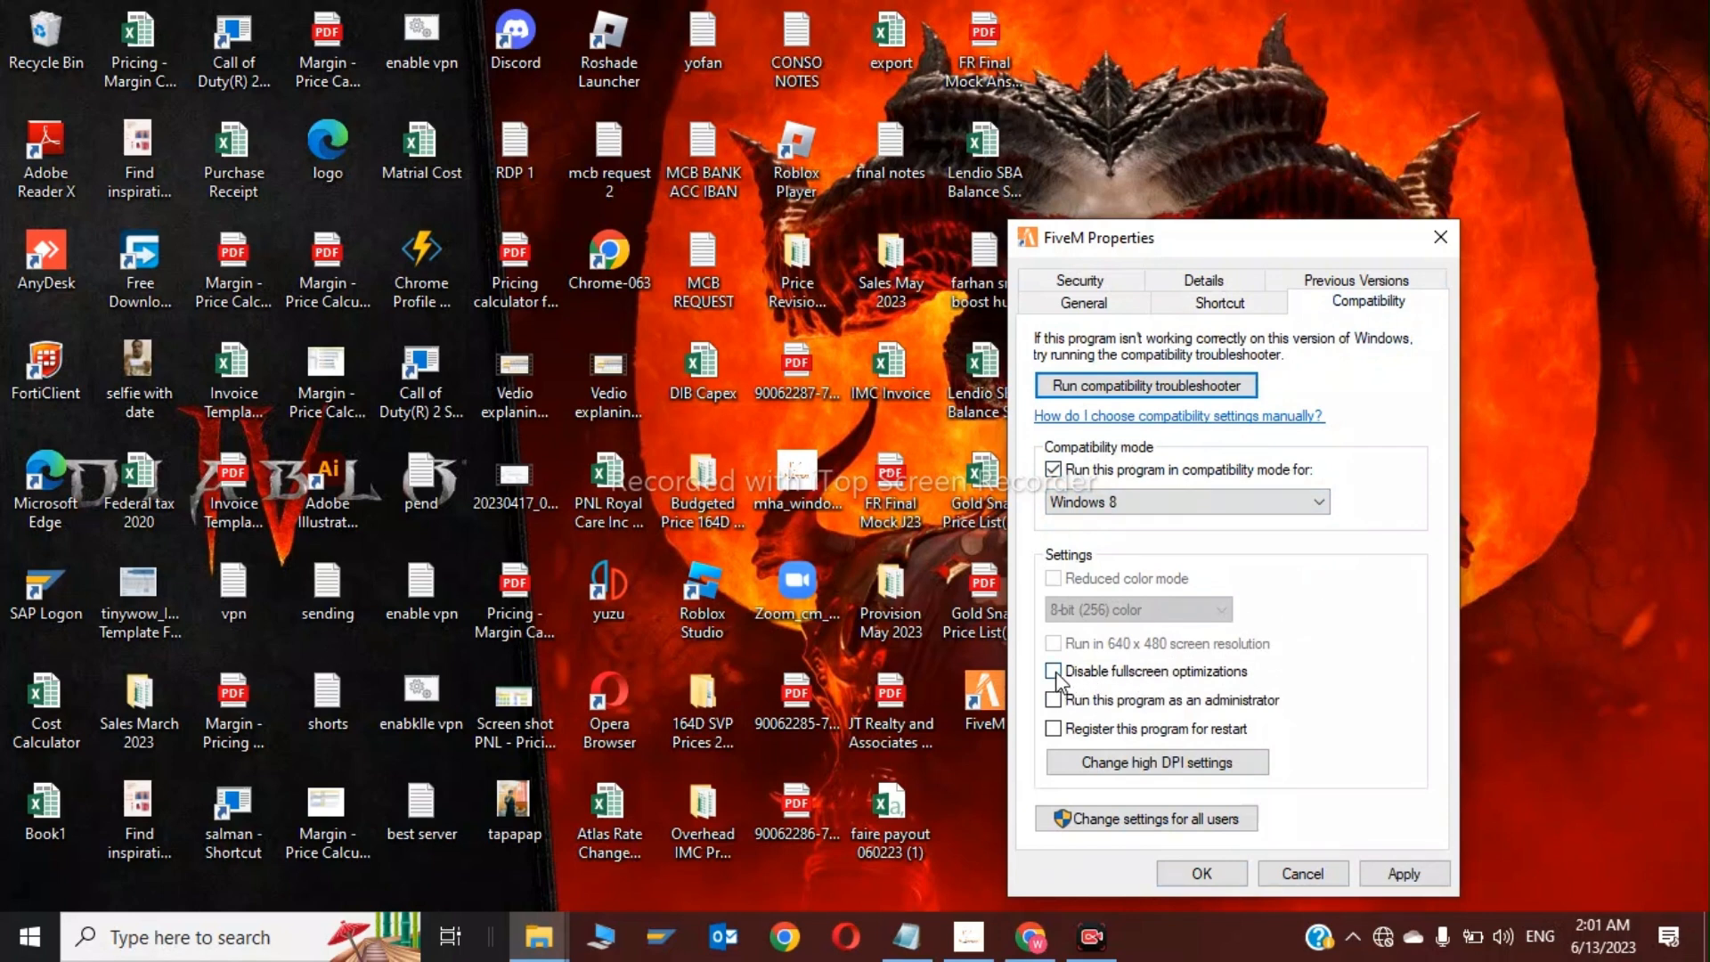
pyautogui.click(1053, 671)
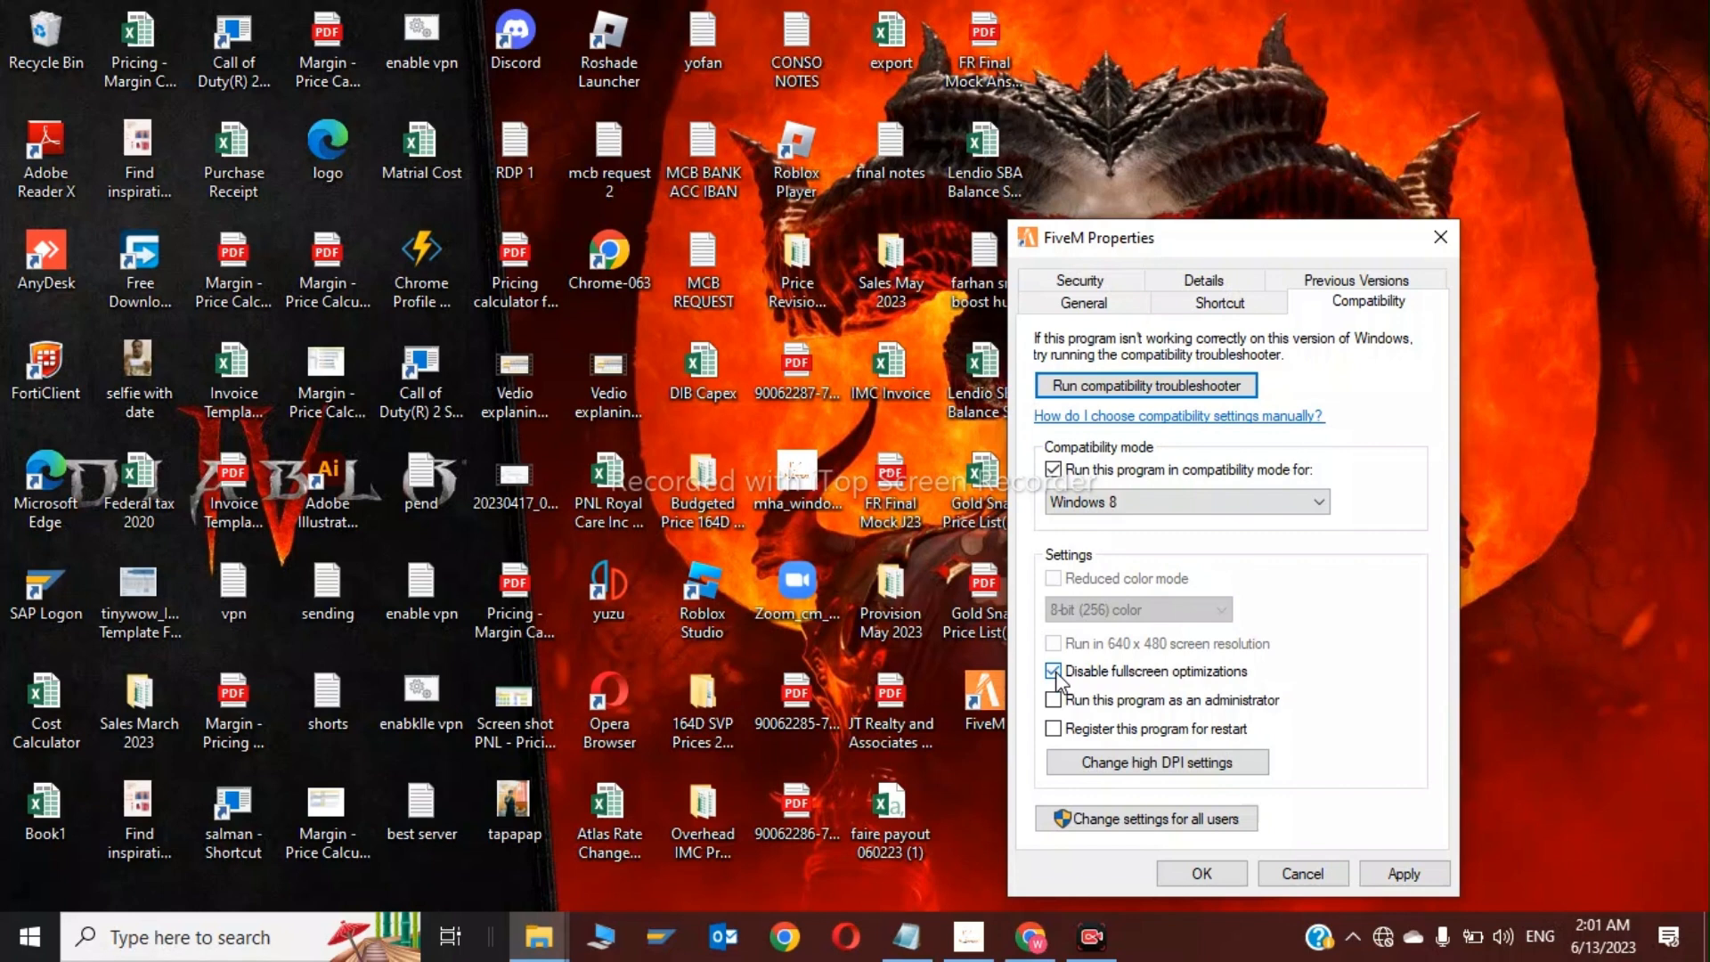
pyautogui.click(1053, 672)
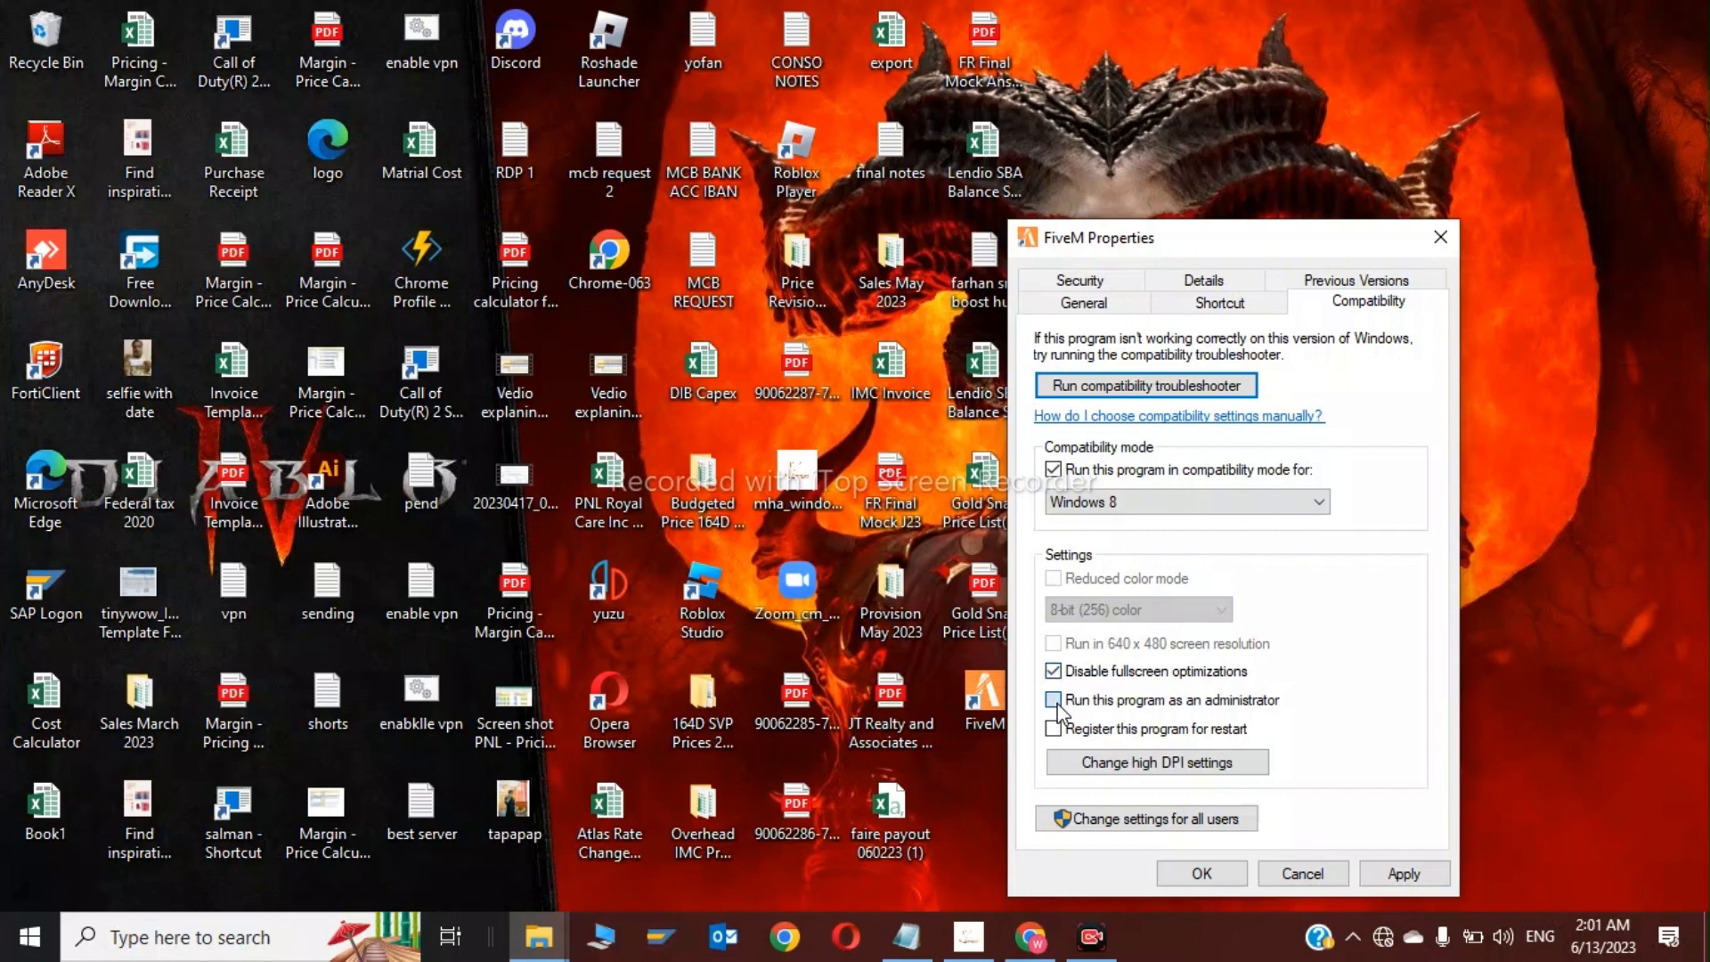
pyautogui.click(1052, 699)
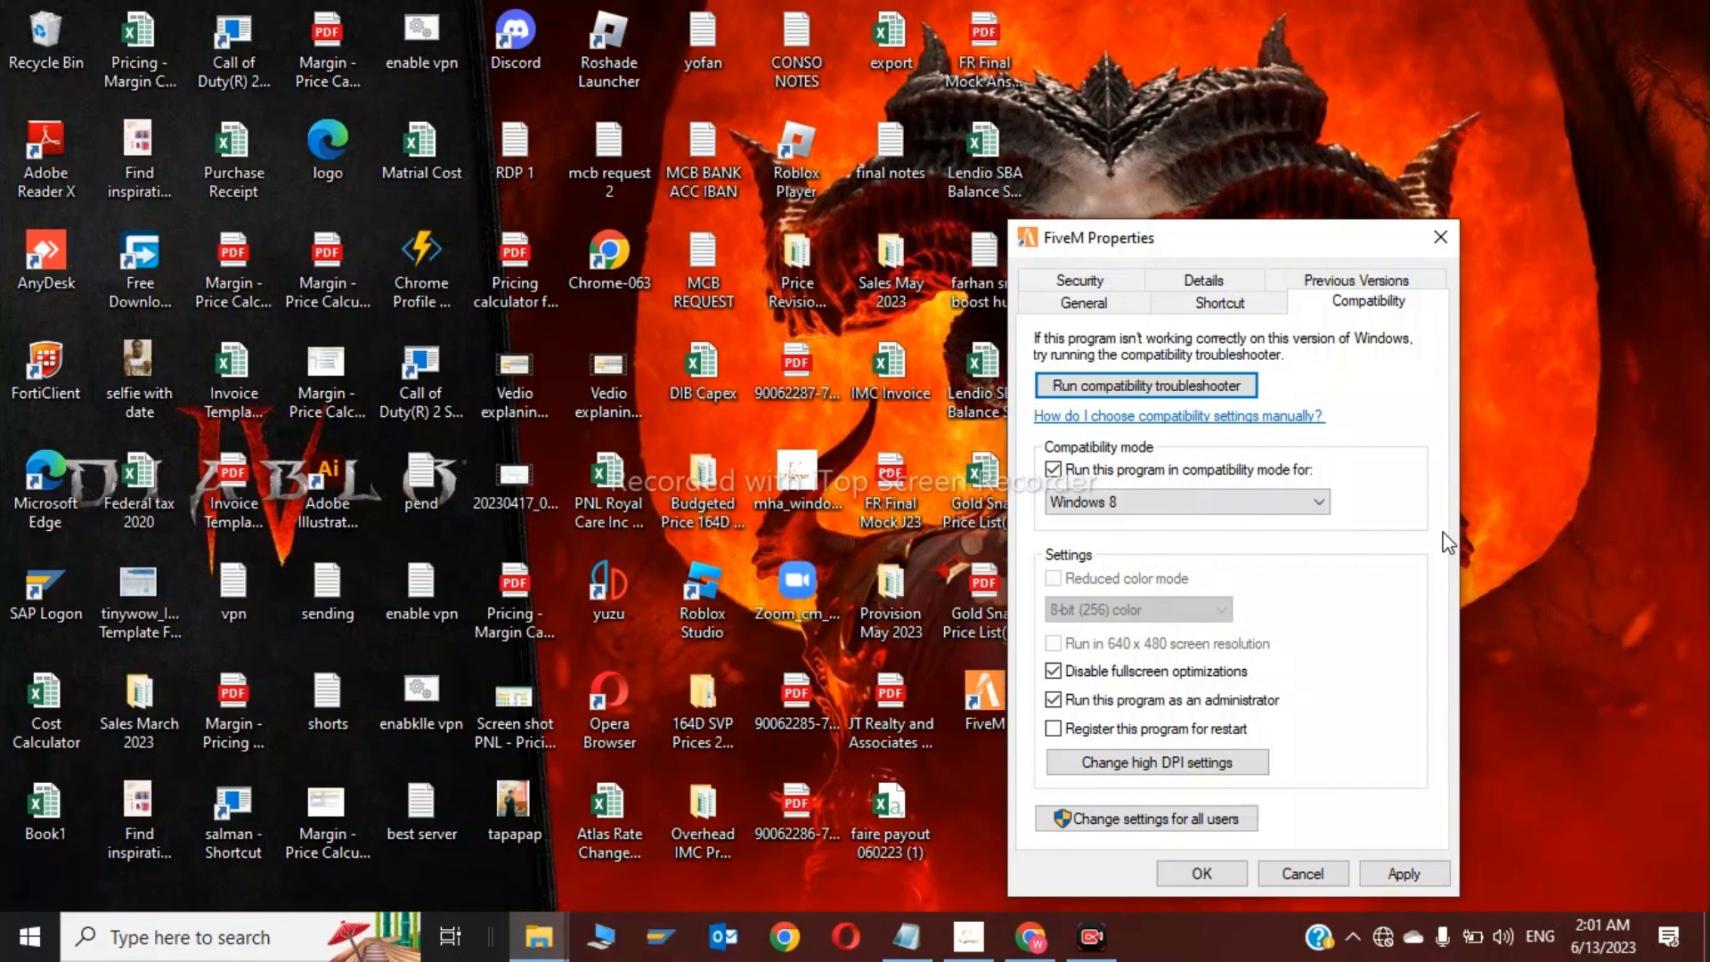
pyautogui.moveTo(1375, 858)
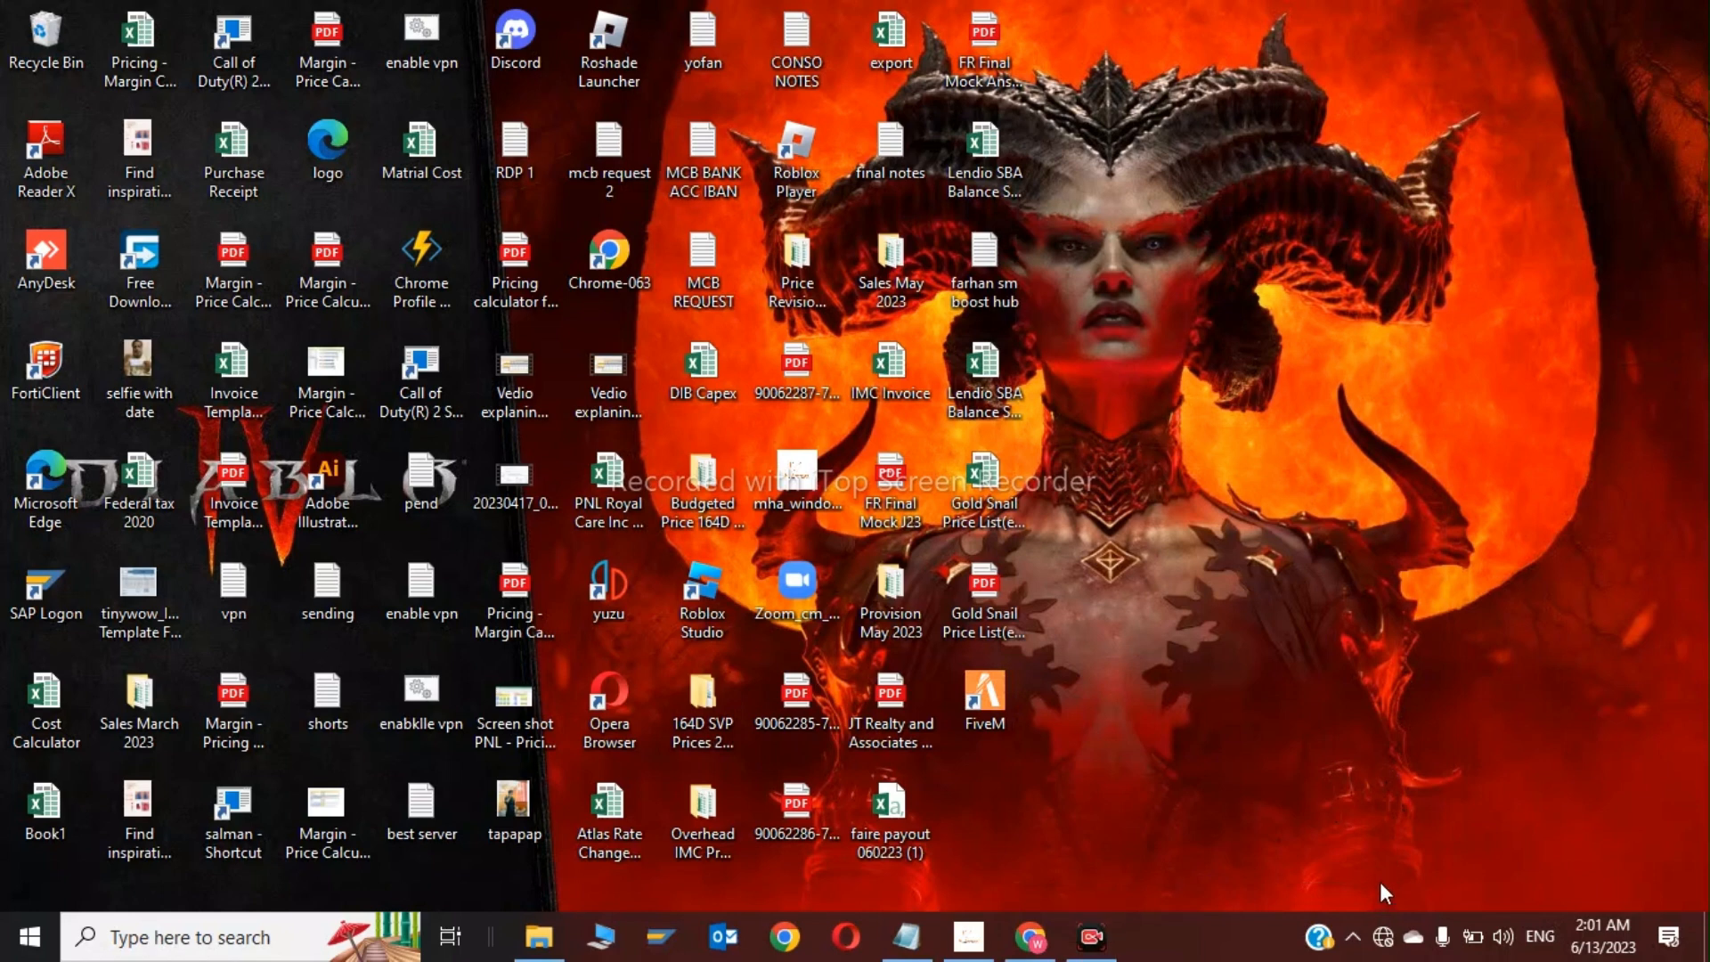
pyautogui.moveTo(1525, 392)
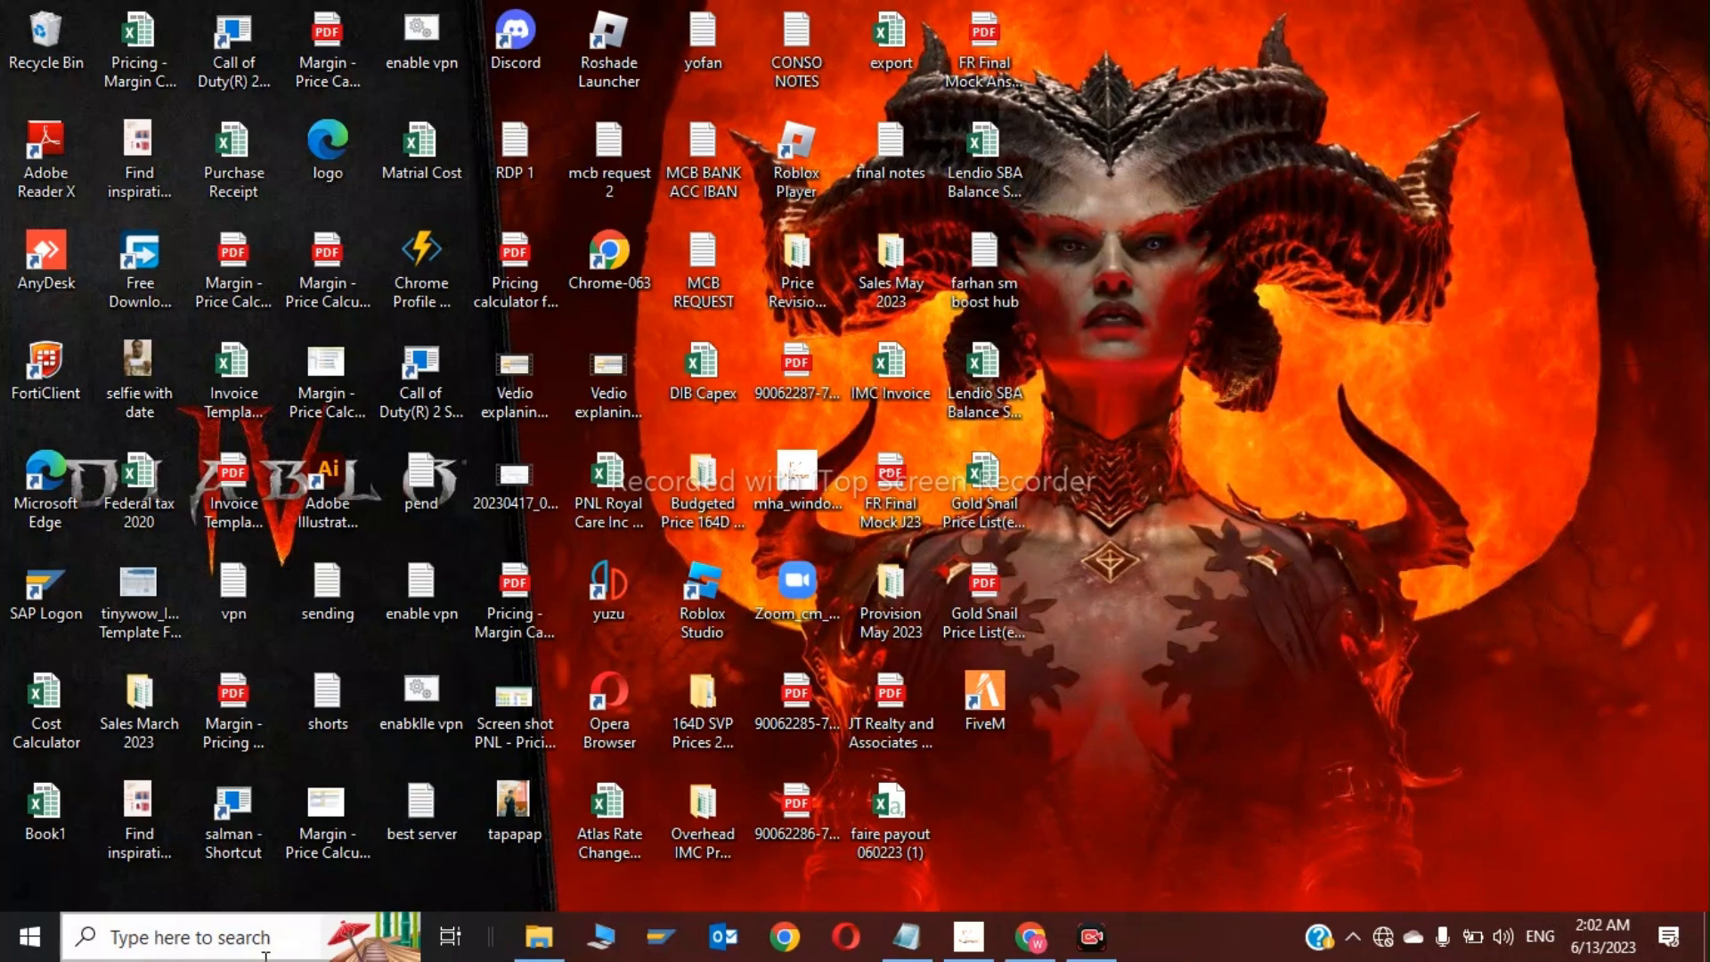
# Search the taskbar for Windows Security to surface the Windows Defender Firewall entry
pyautogui.write('word 2016')
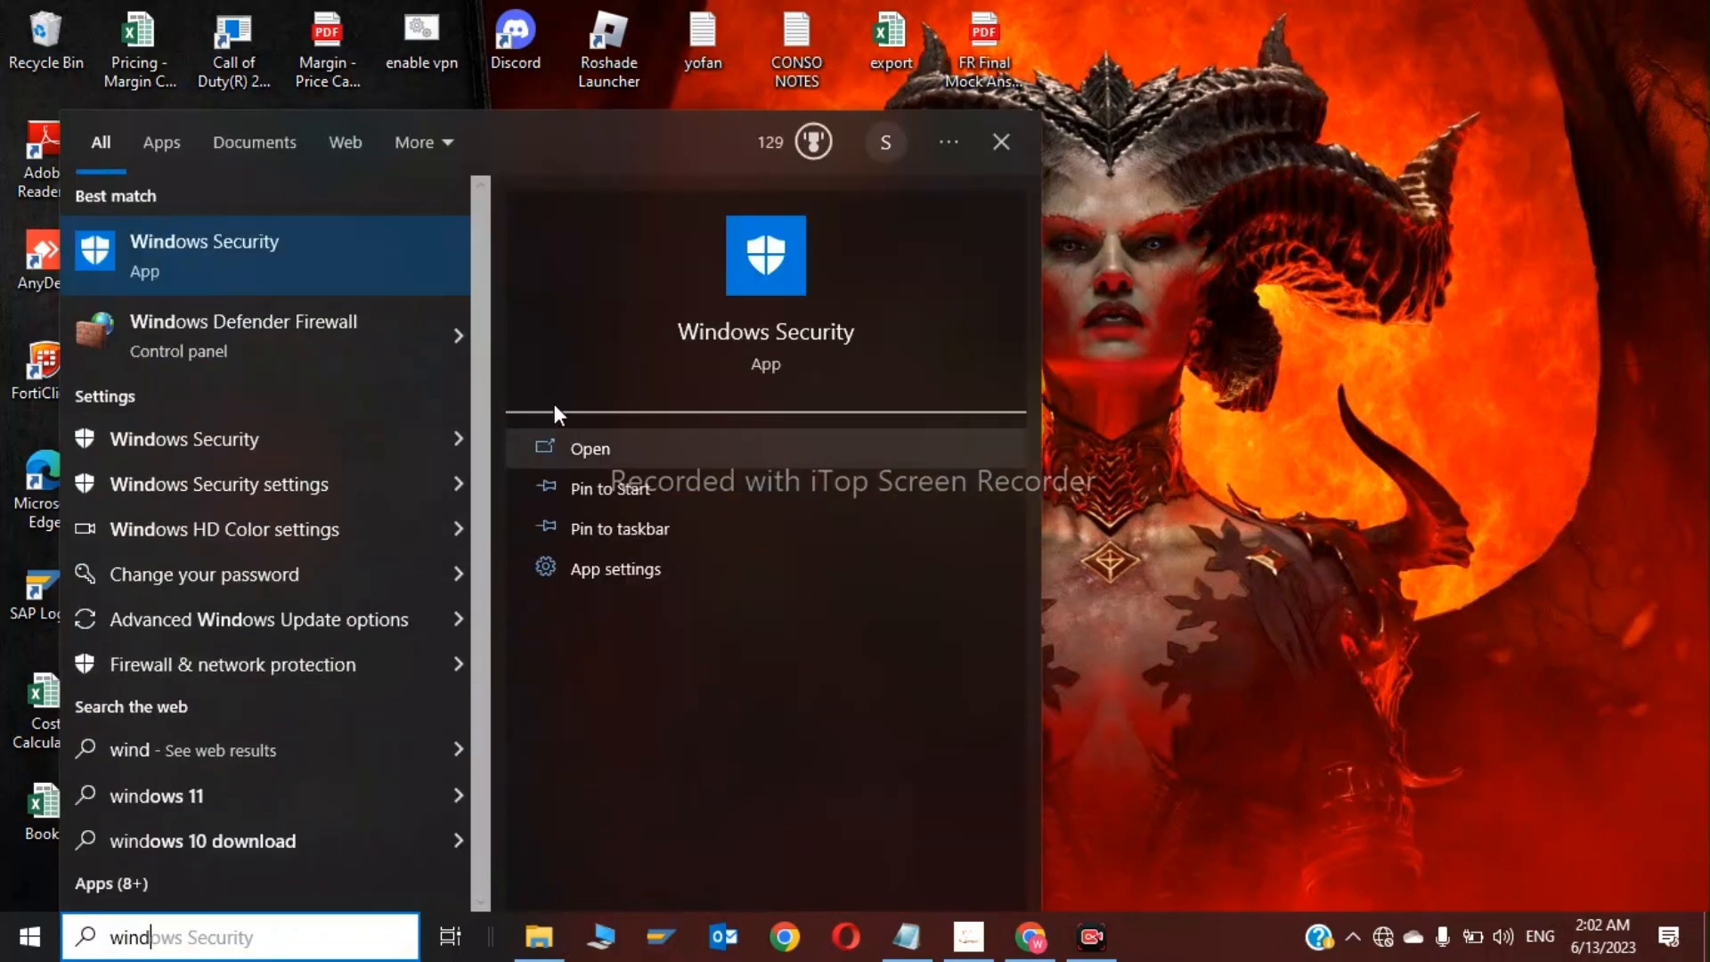
# Turn Windows Defender Firewall off for domain and private networks and confirm with OK
pyautogui.click(246, 335)
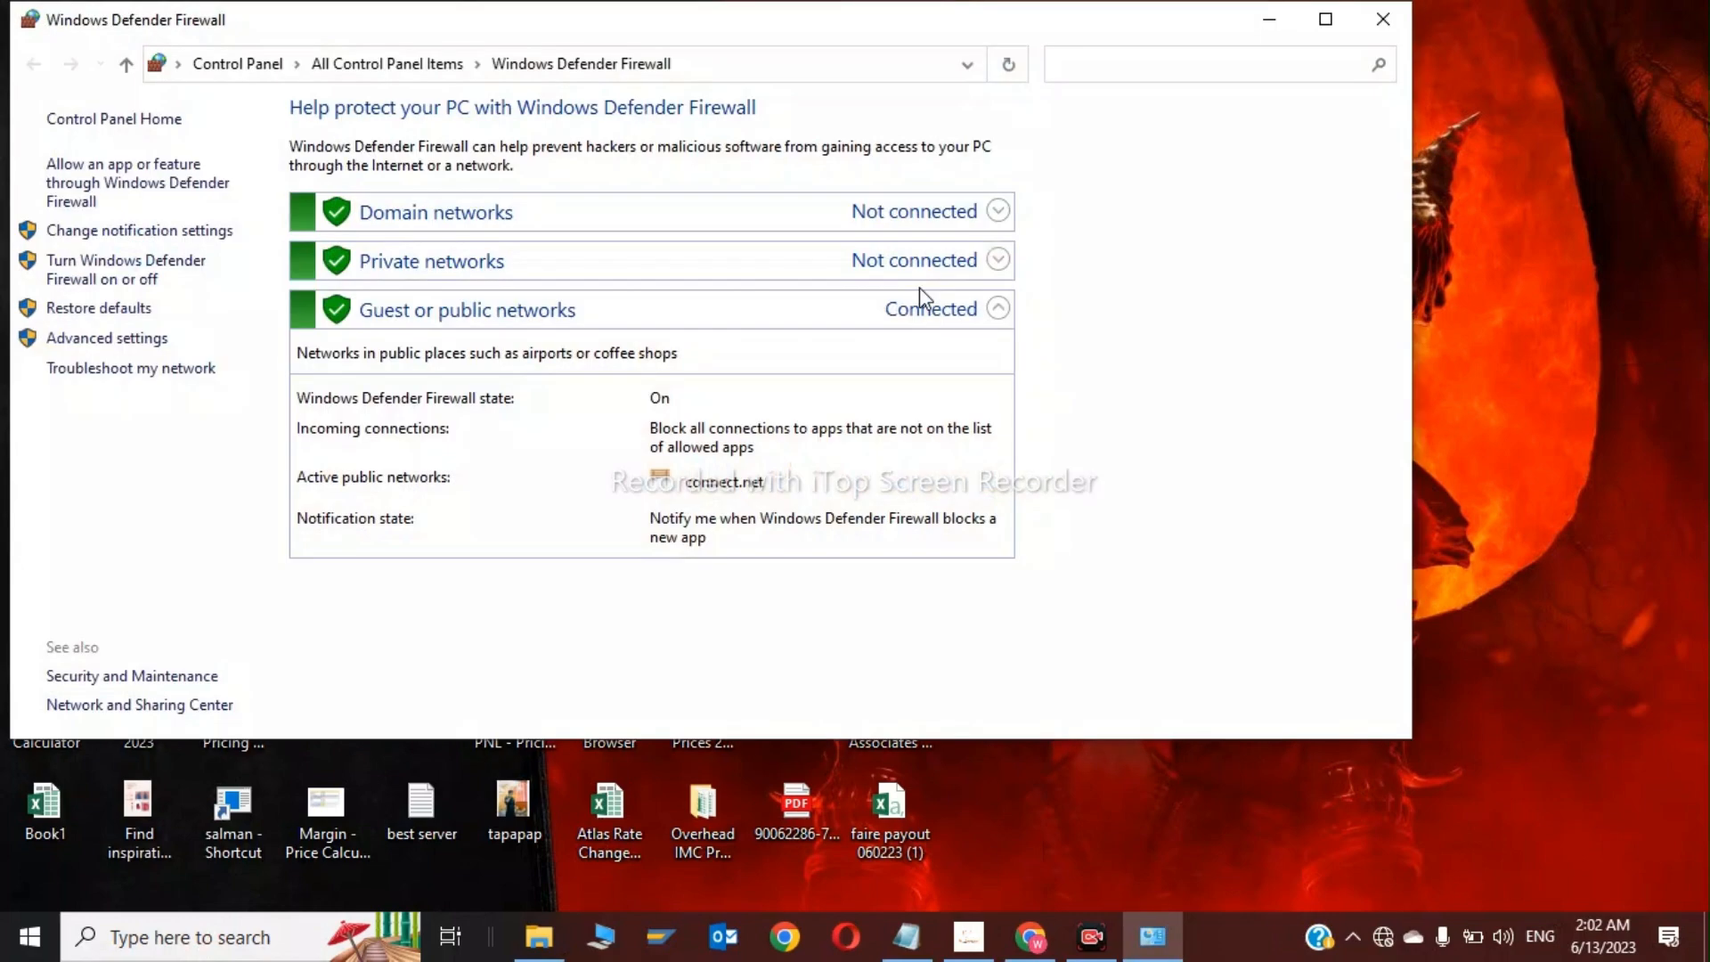
pyautogui.moveTo(1379, 891)
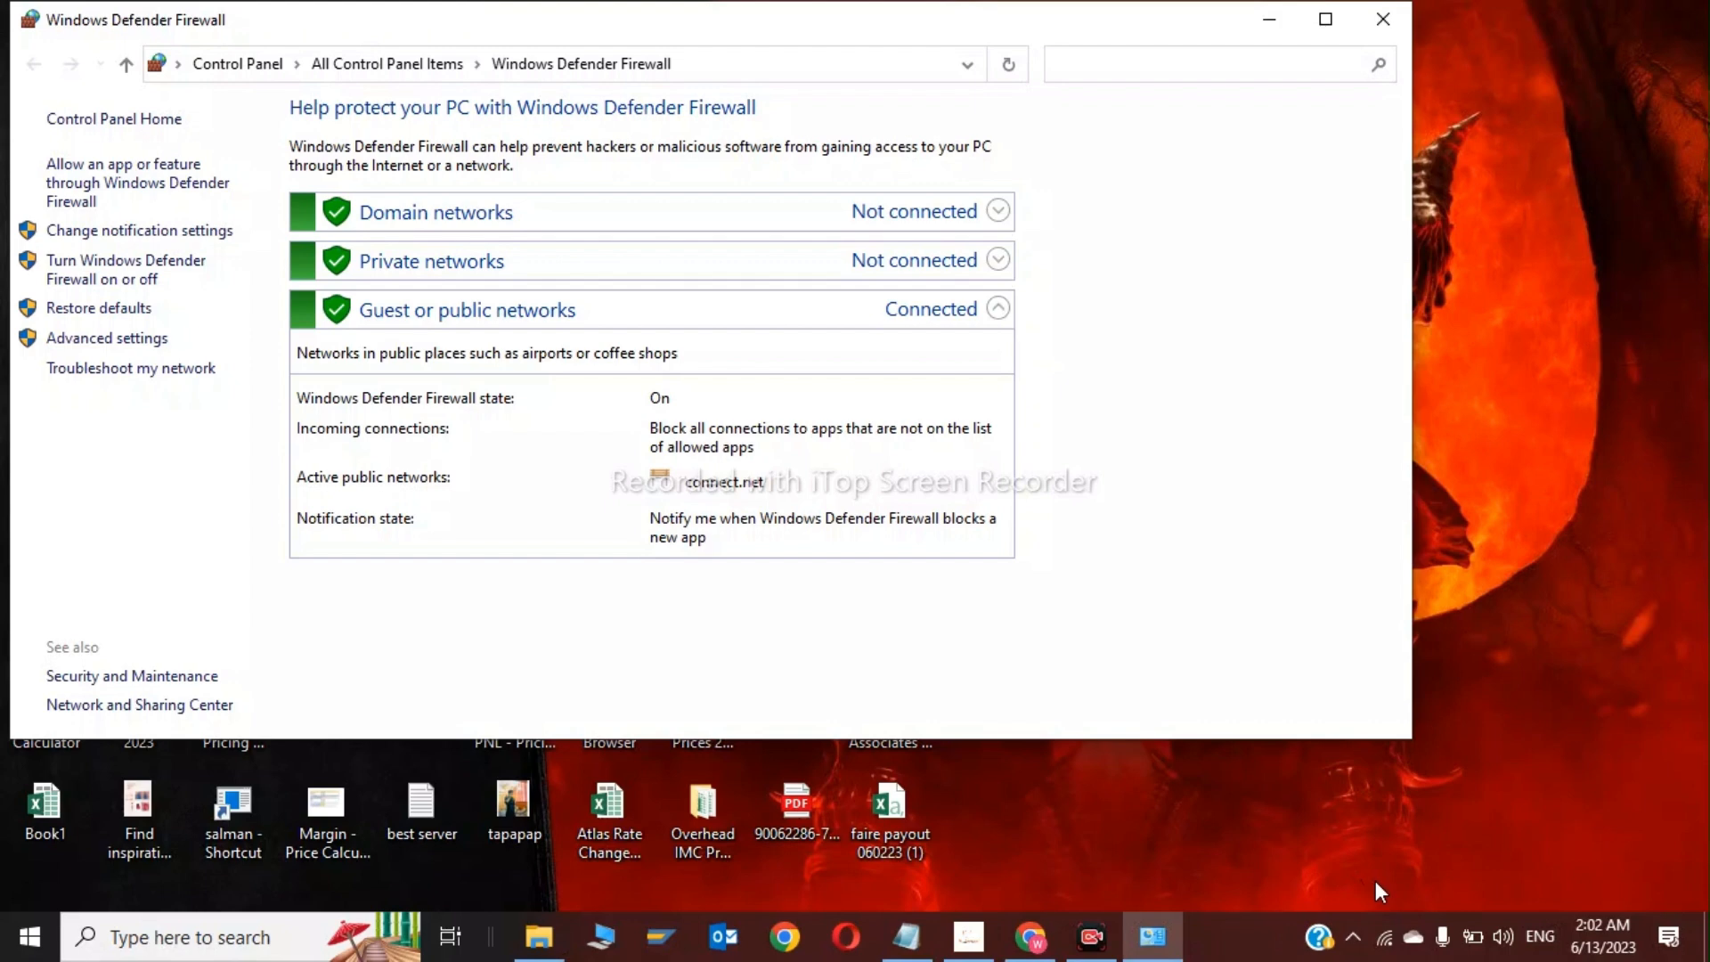
pyautogui.moveTo(107, 385)
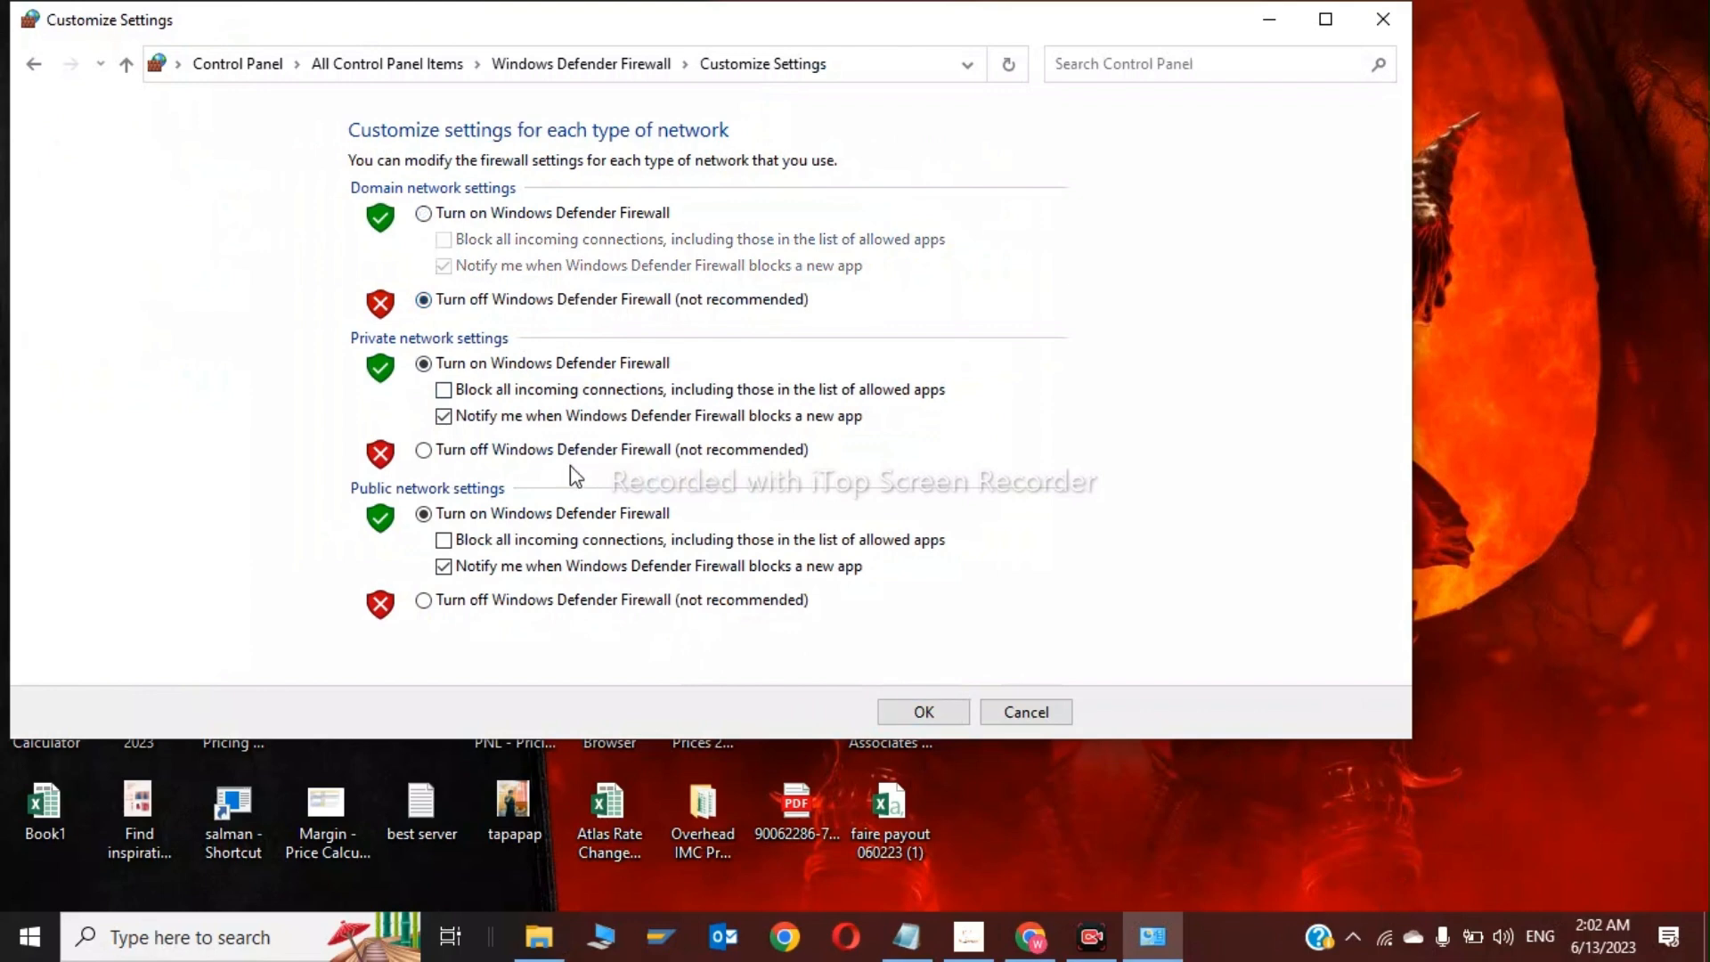
pyautogui.click(424, 449)
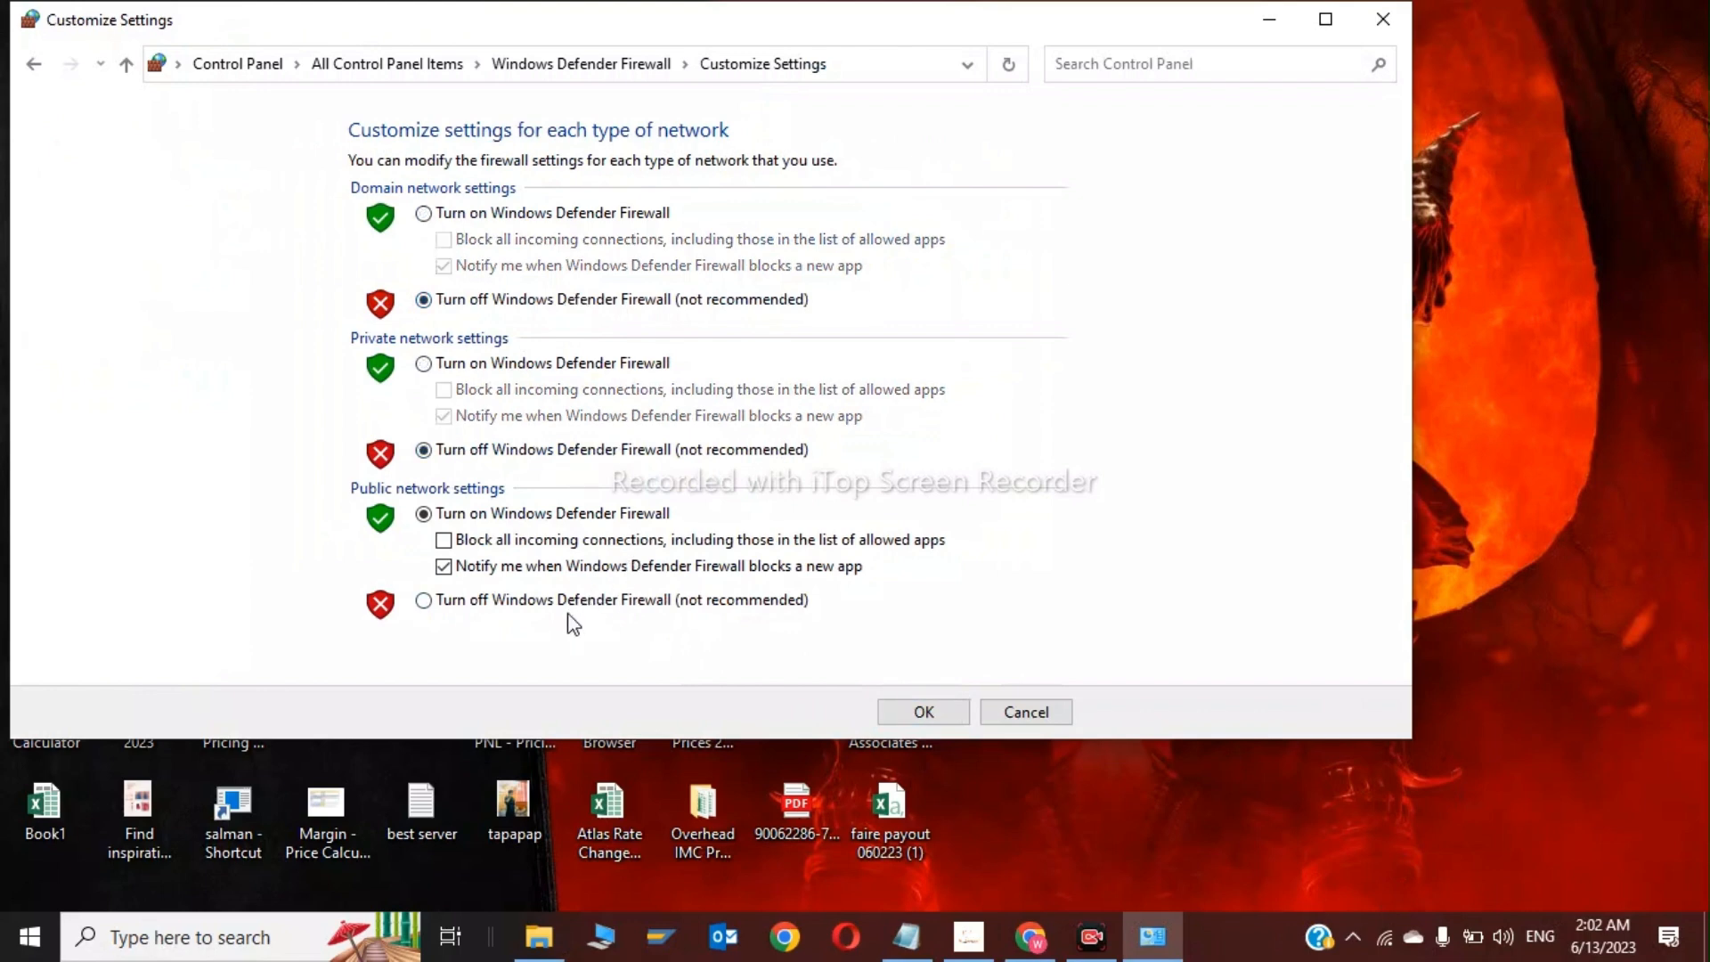
pyautogui.click(921, 711)
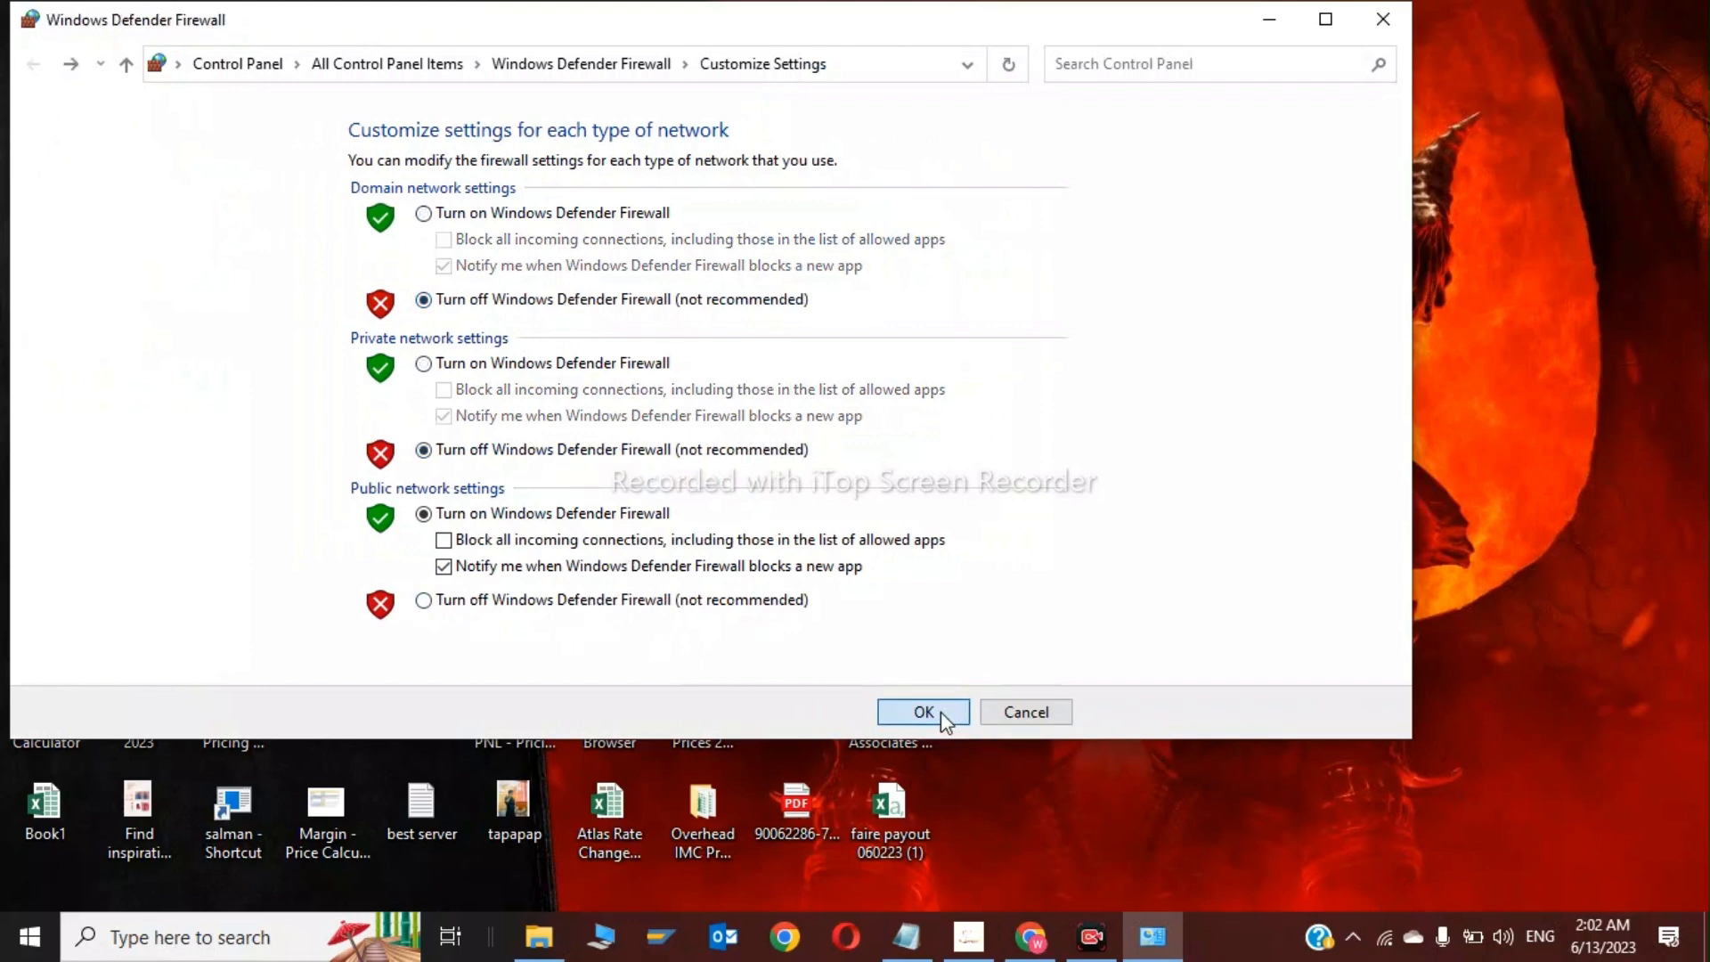
pyautogui.click(922, 710)
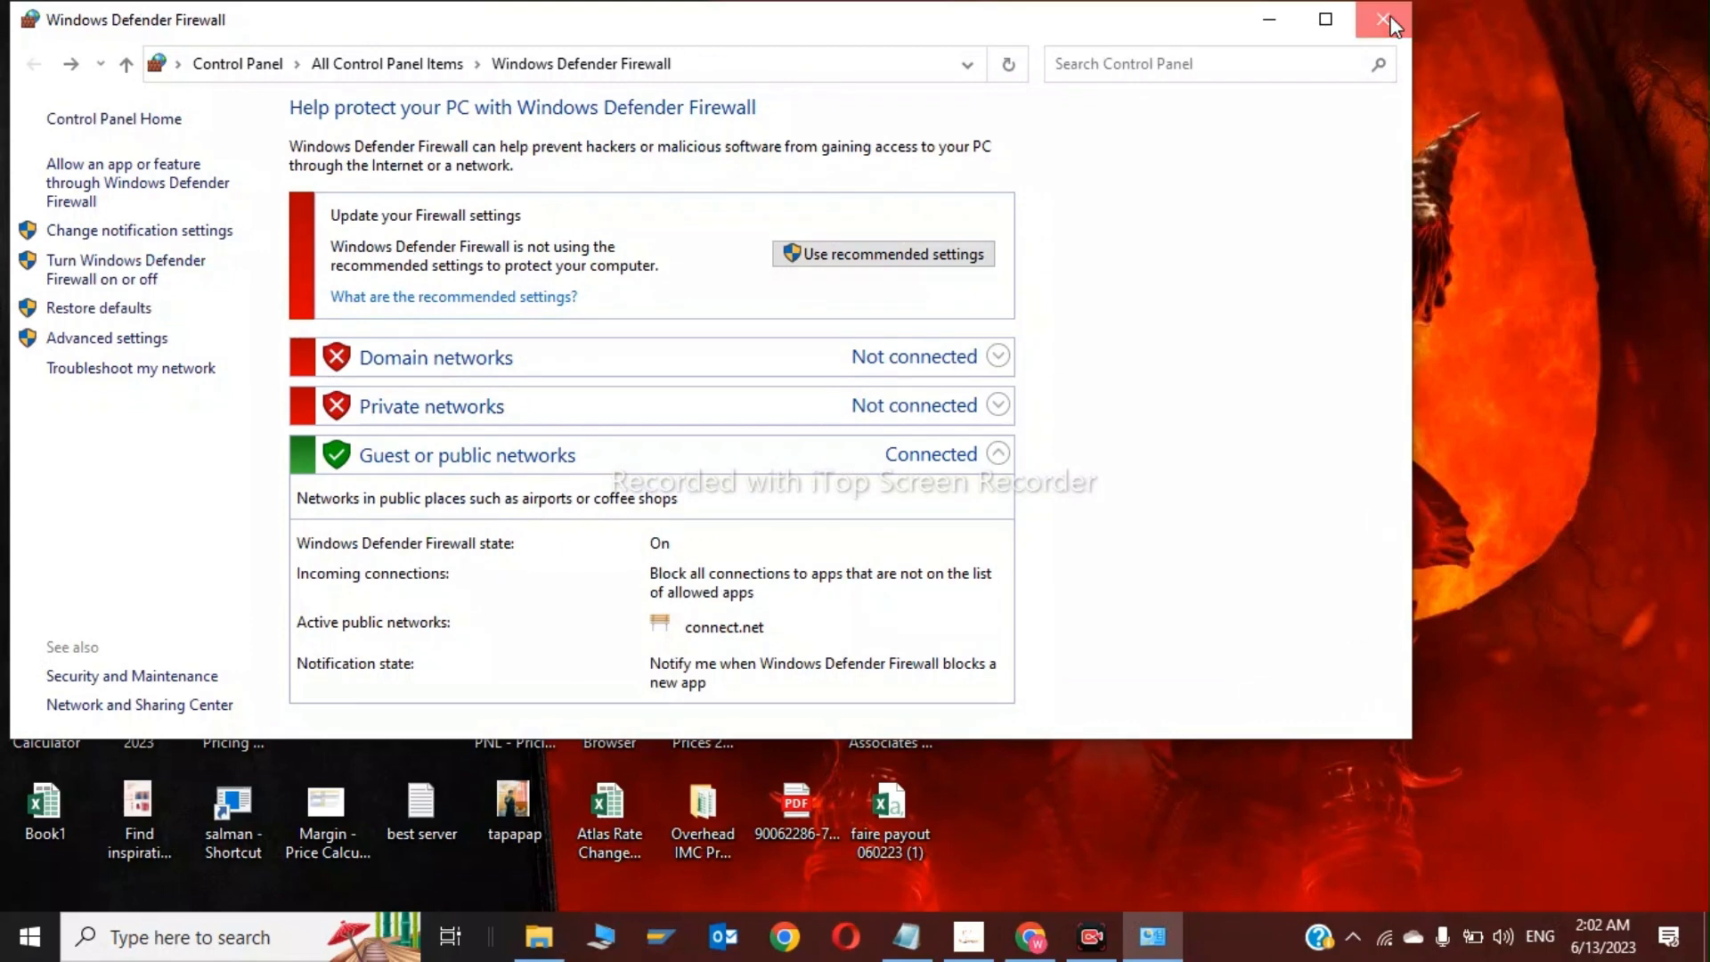
# Close the Windows Defender Firewall window to return to the desktop
pyautogui.click(1389, 20)
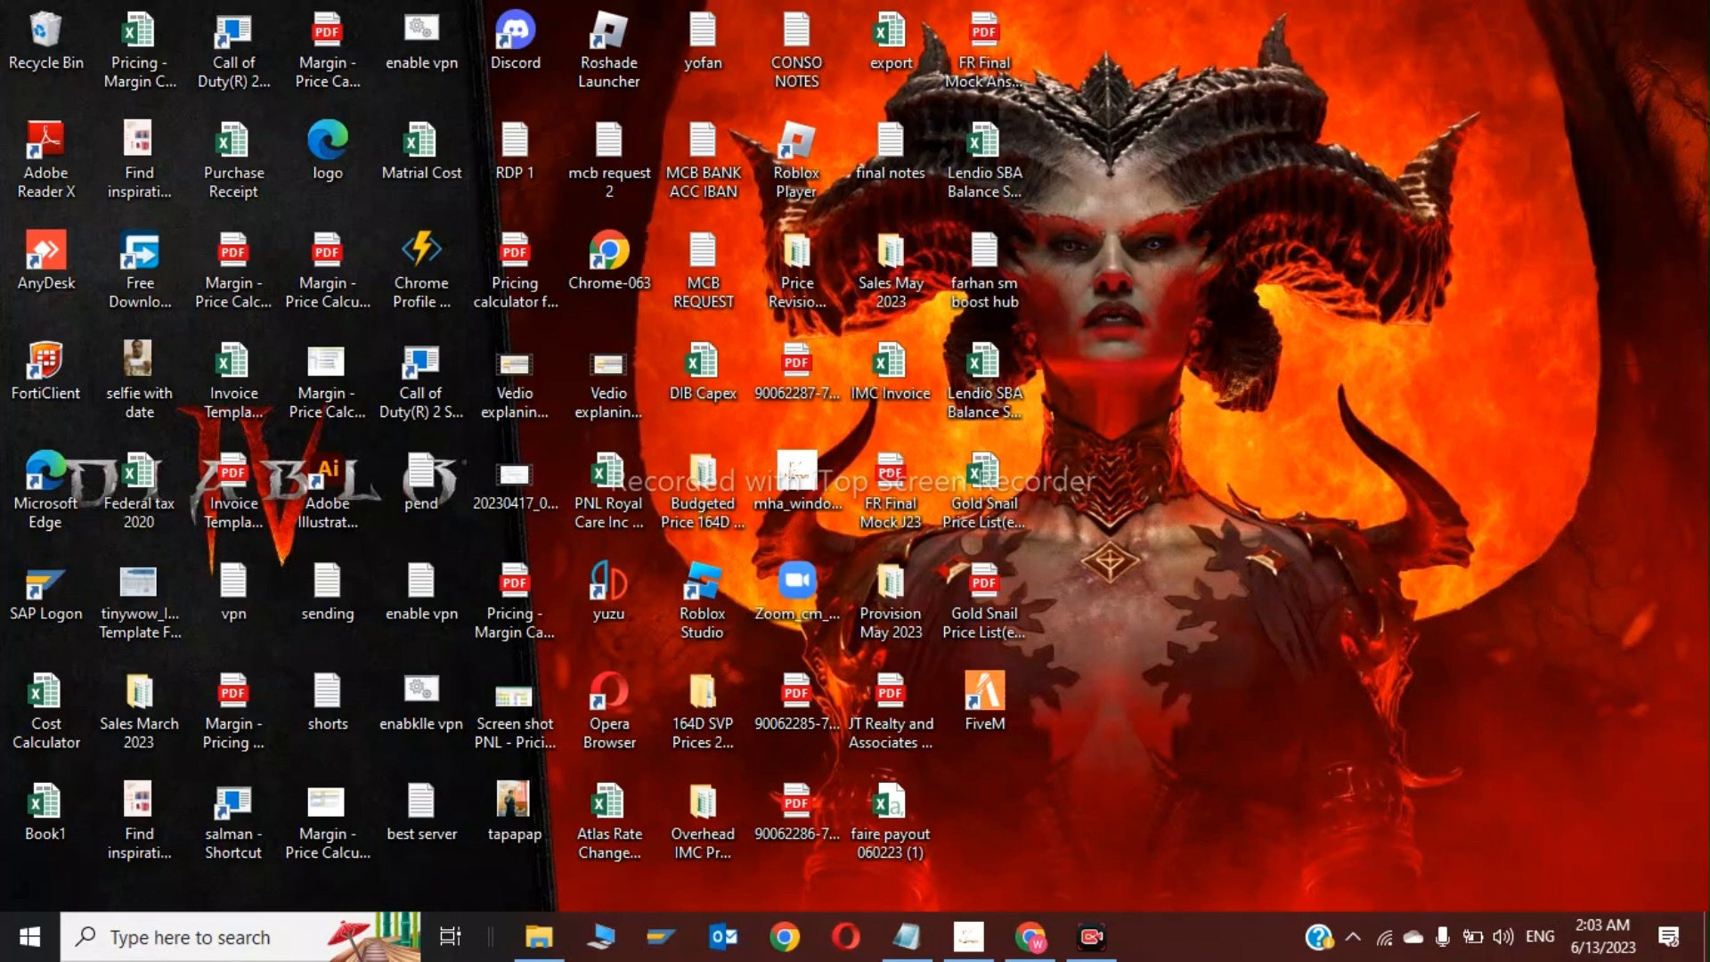
pyautogui.moveTo(1388, 887)
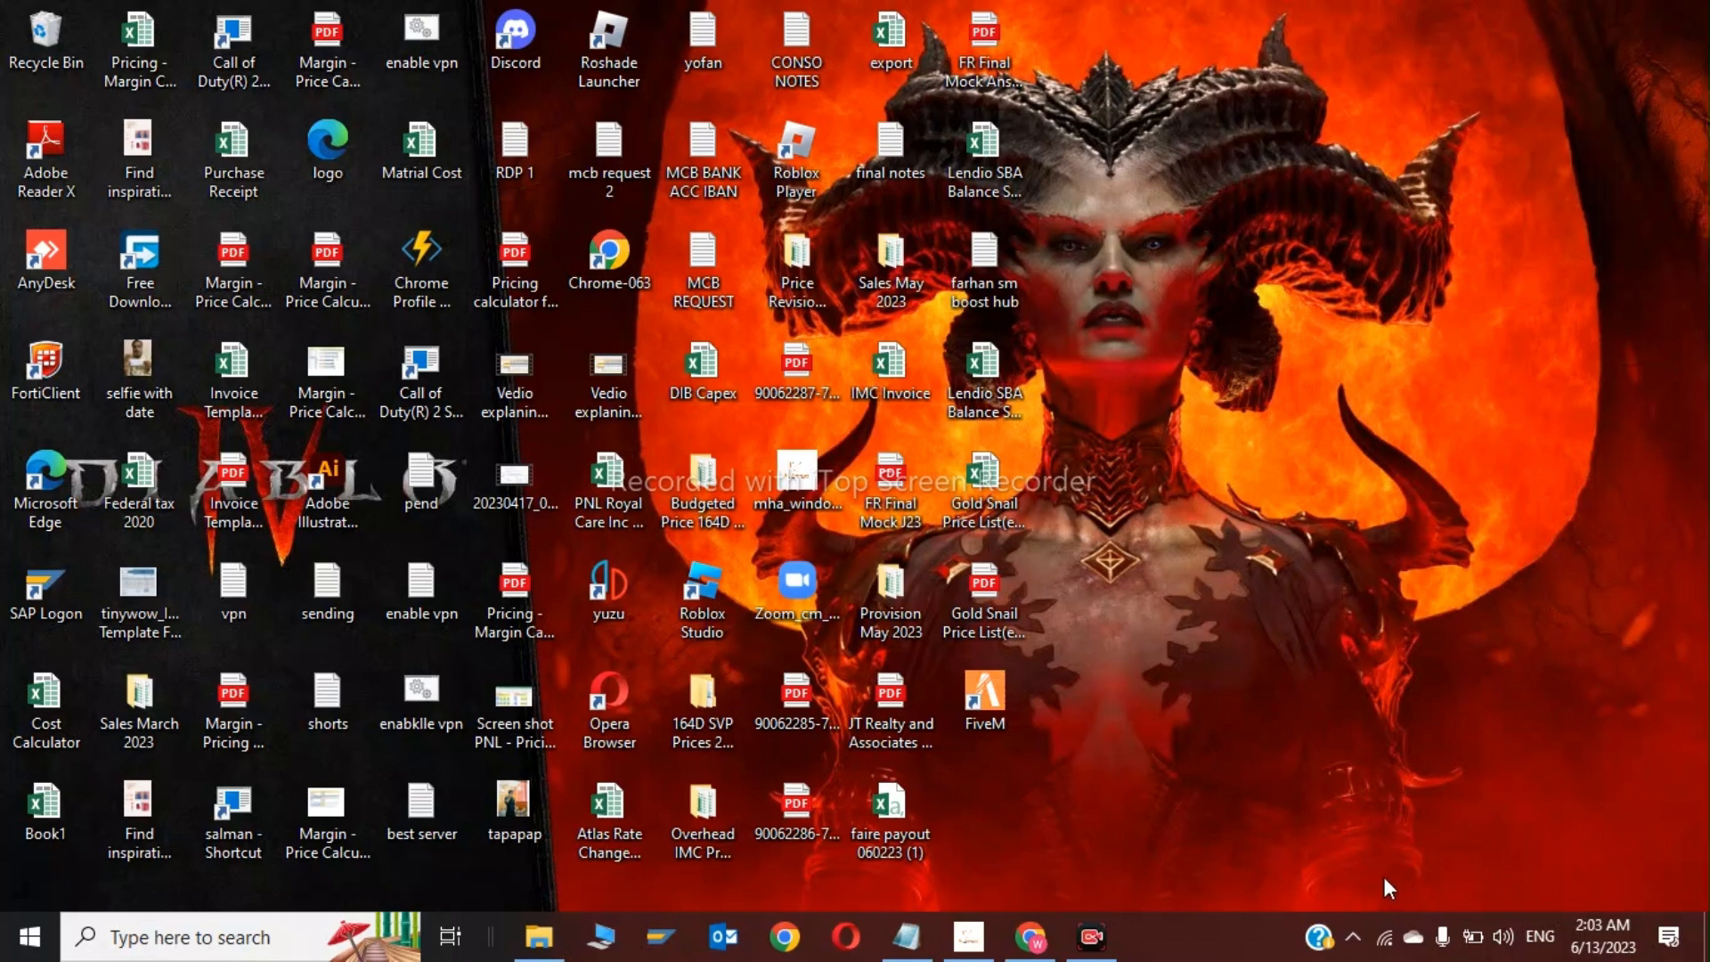